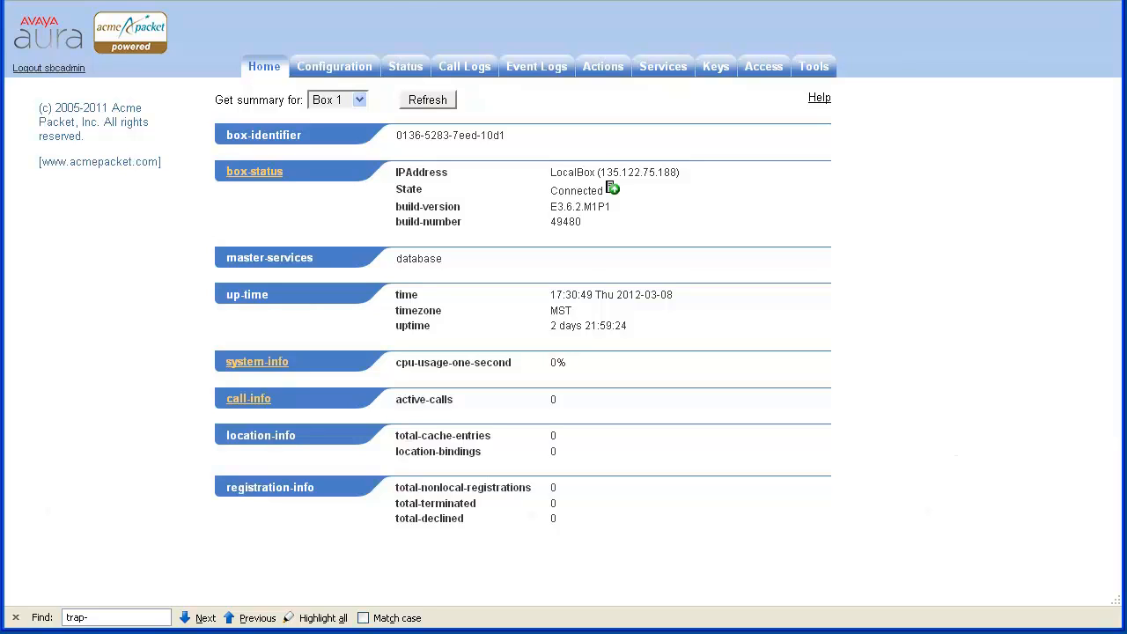
{"action": "mouse_move", "coordinate": [405, 66]}
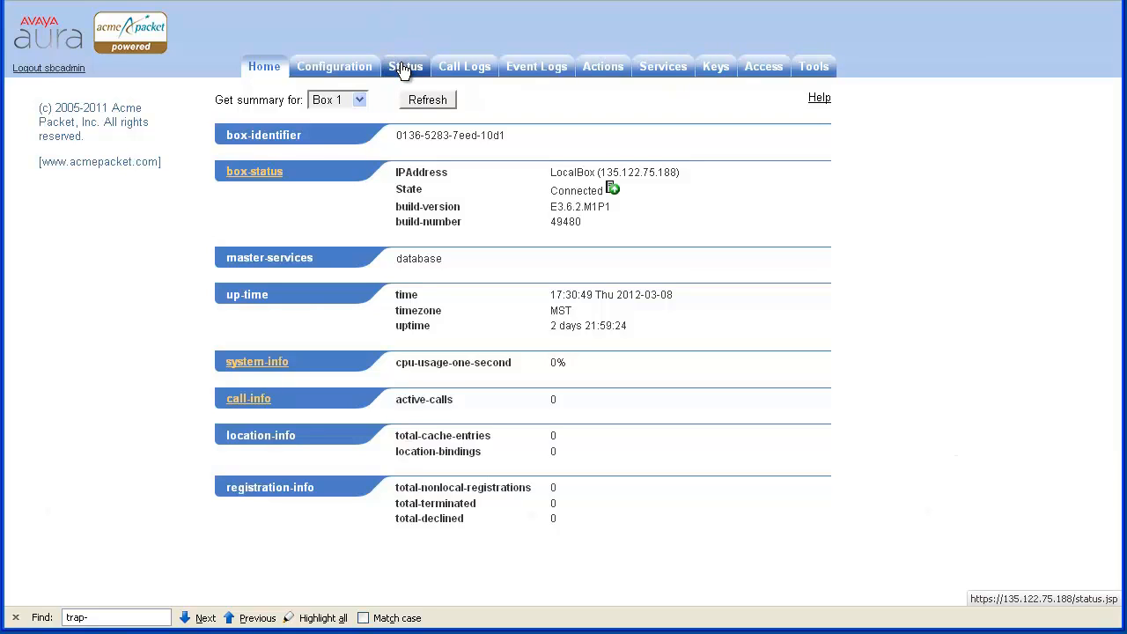
- Open the Status tab and set its Display order to Alphabetically
{"action": "left_click", "coordinate": [406, 67]}
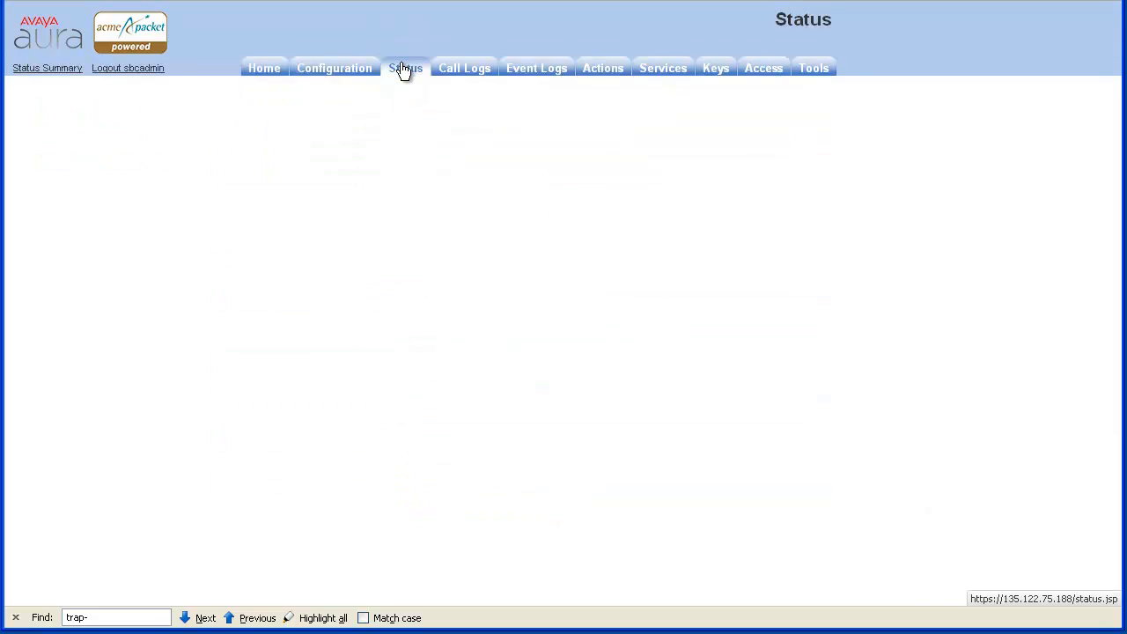
{"action": "left_click", "coordinate": [406, 68]}
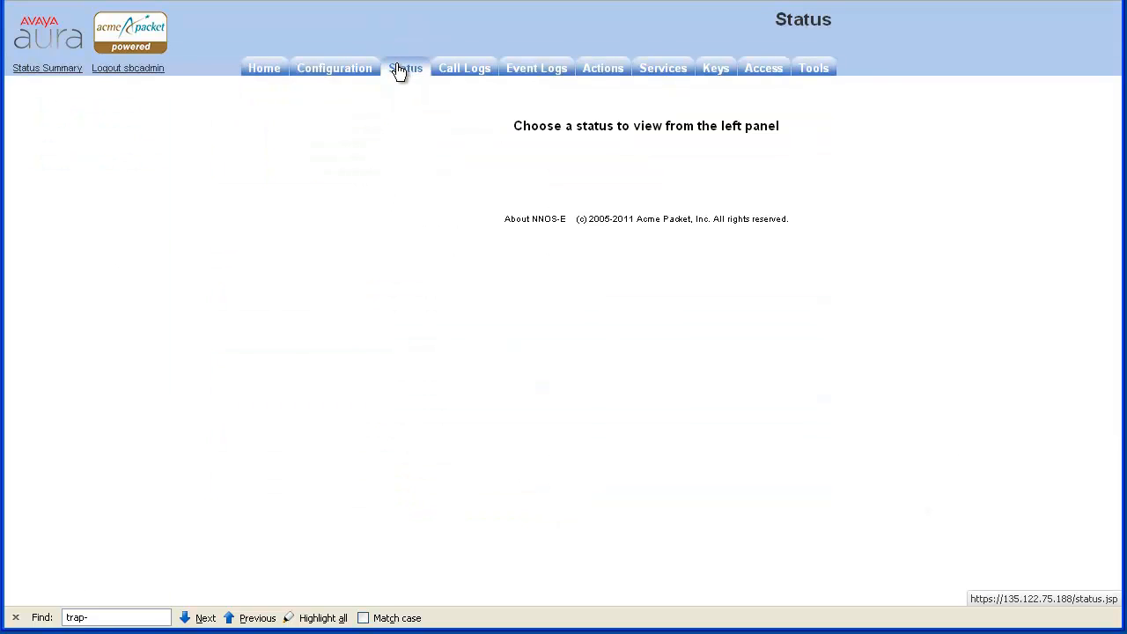
{"action": "left_click", "coordinate": [405, 68]}
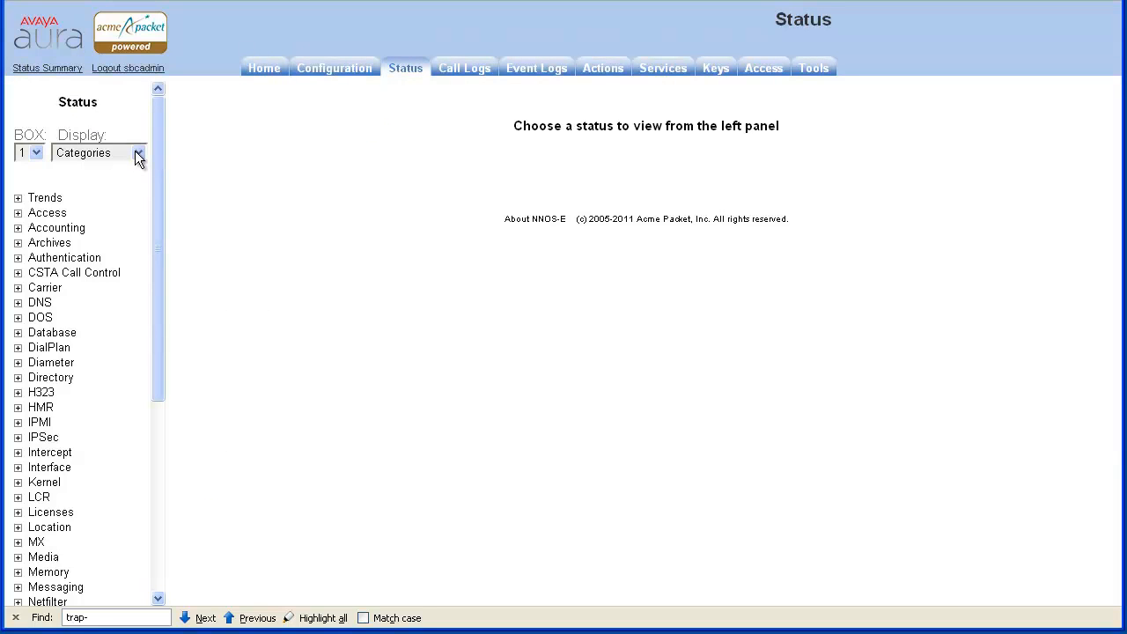
{"action": "left_click", "coordinate": [100, 153]}
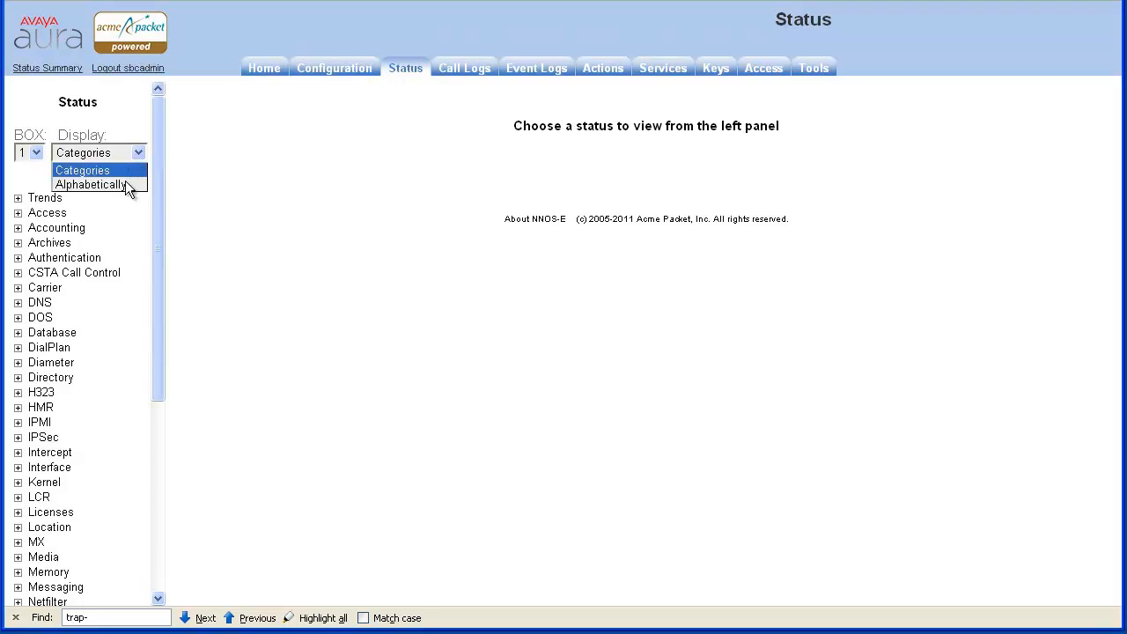
{"action": "left_click", "coordinate": [91, 184]}
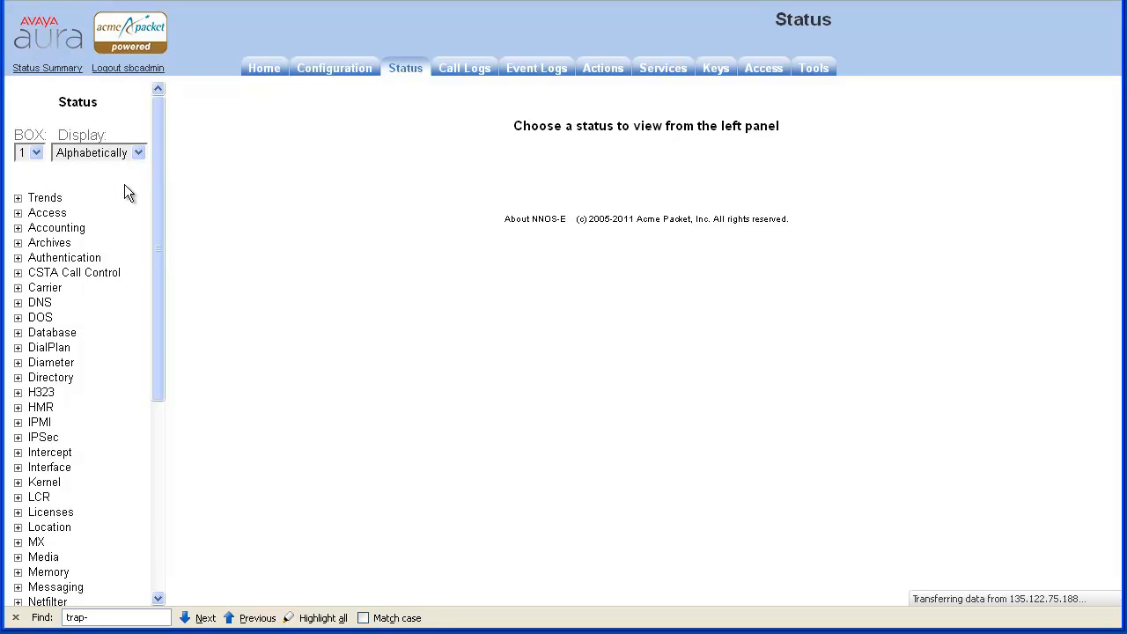
- Expand the alphabetical Status list, find the trap- entries and open trap-categories
{"action": "left_click", "coordinate": [17, 212]}
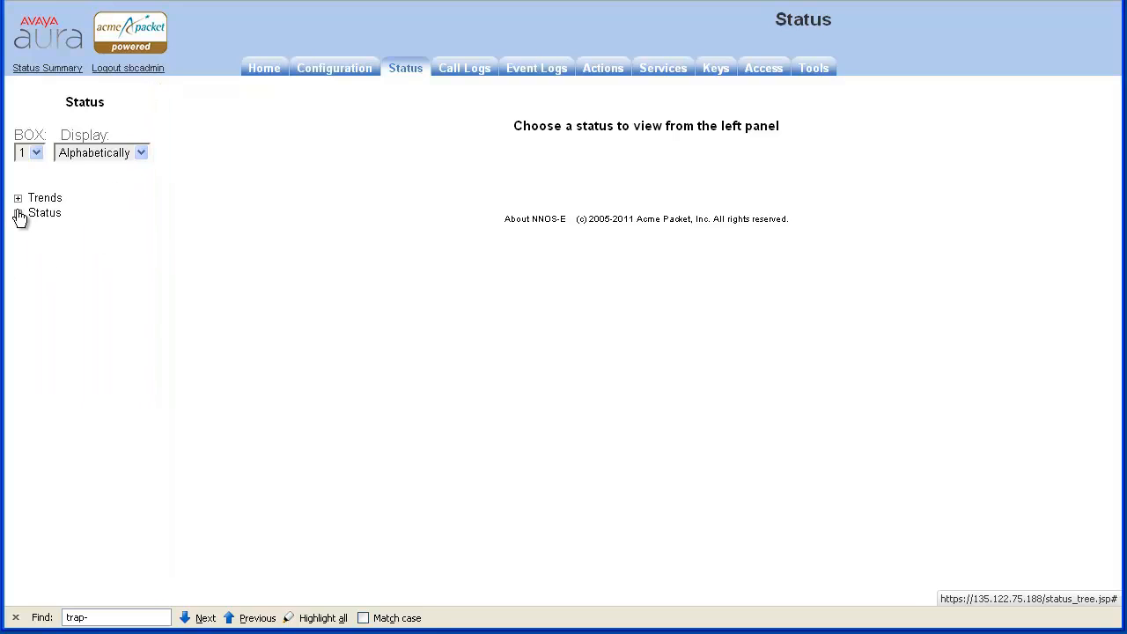
{"action": "left_click", "coordinate": [18, 213]}
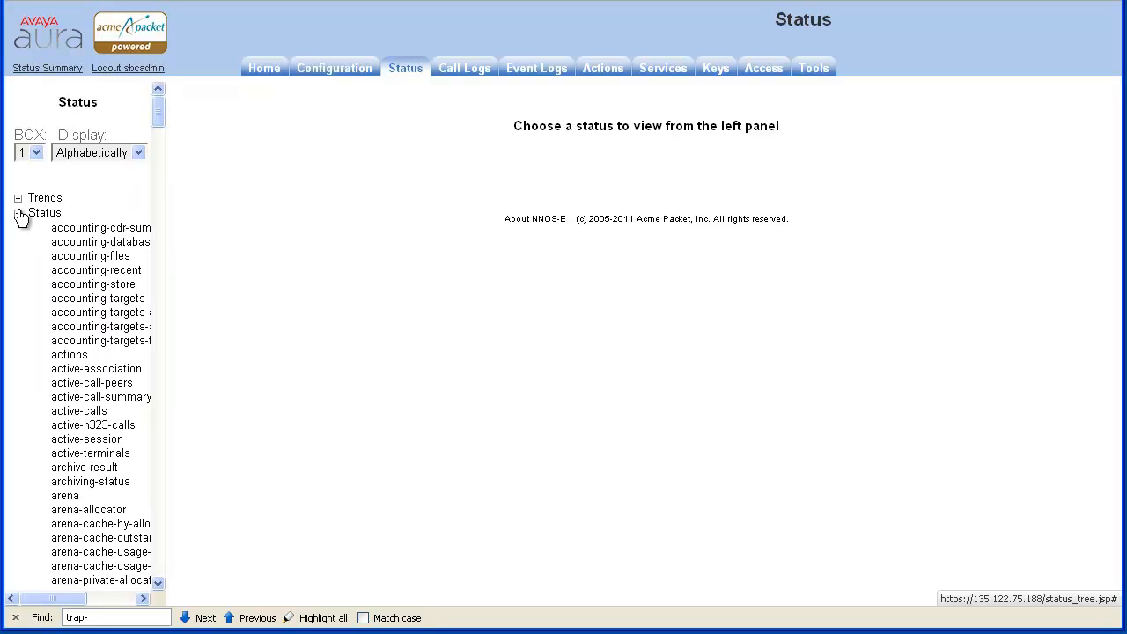
{"action": "left_click", "coordinate": [205, 617]}
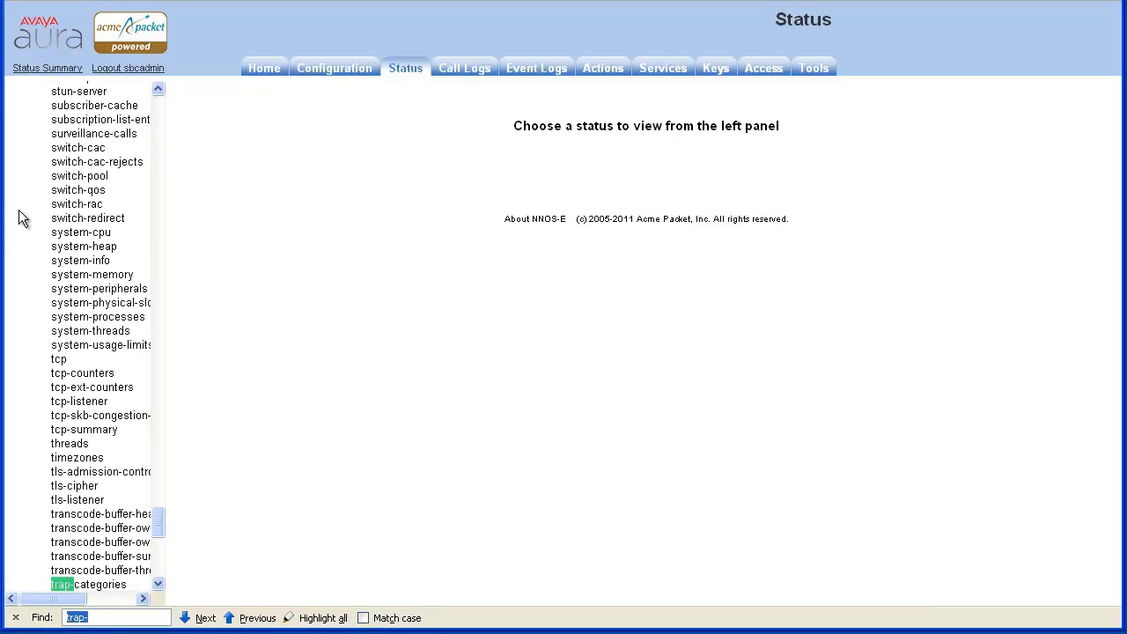
{"action": "left_click", "coordinate": [87, 584]}
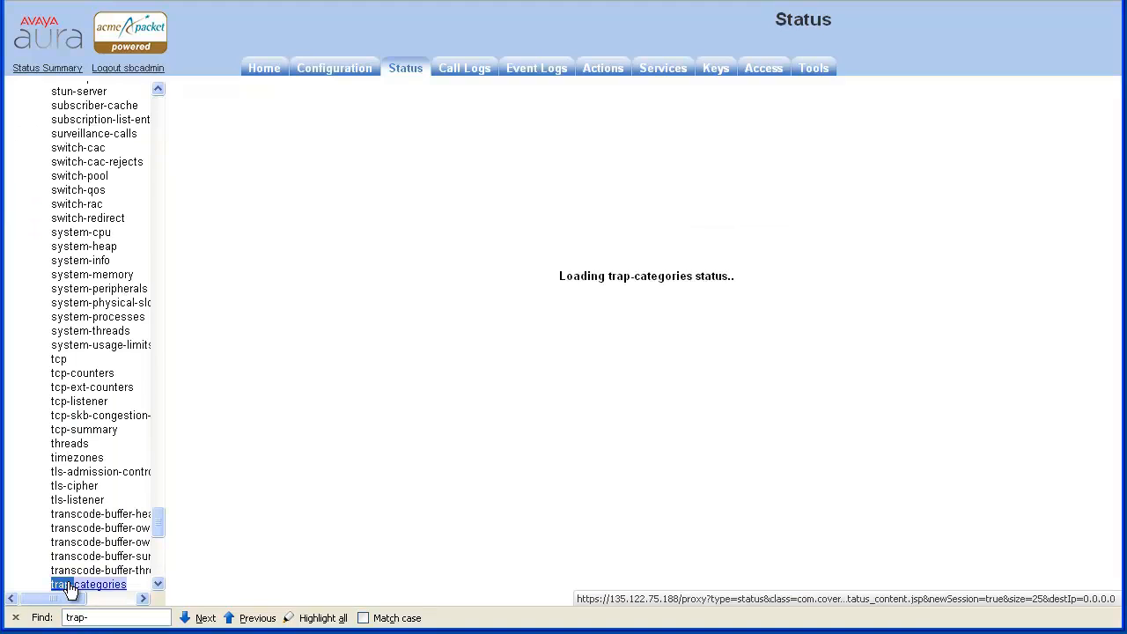
{"action": "left_click", "coordinate": [88, 584]}
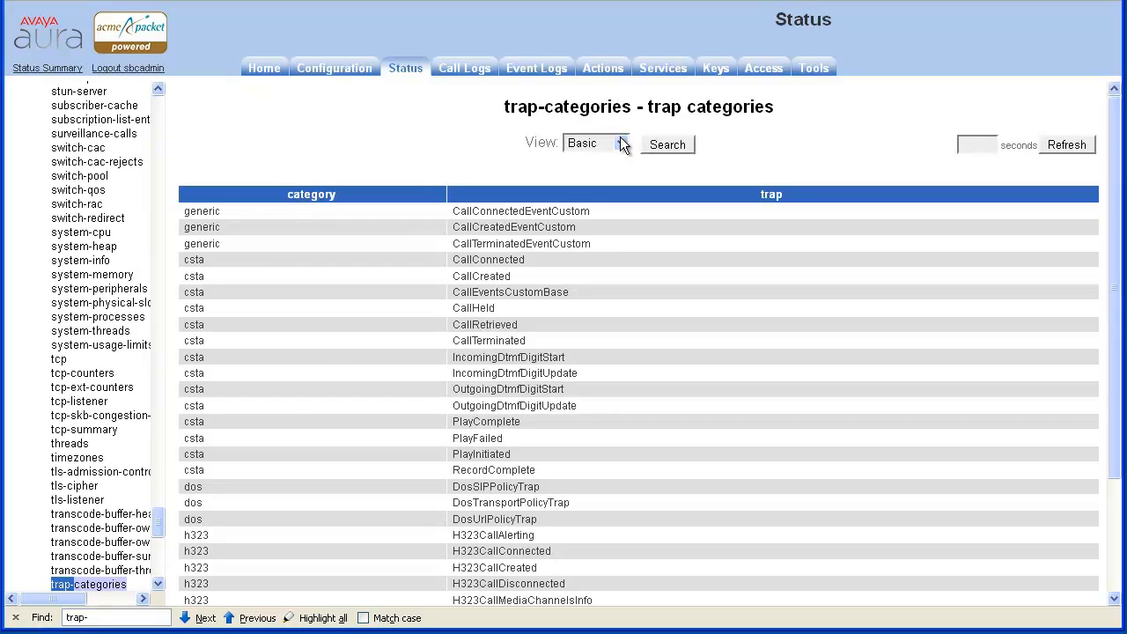
- Switch the trap-categories View to Verbose, search, and scroll through the trap descriptions
{"action": "left_click", "coordinate": [621, 142]}
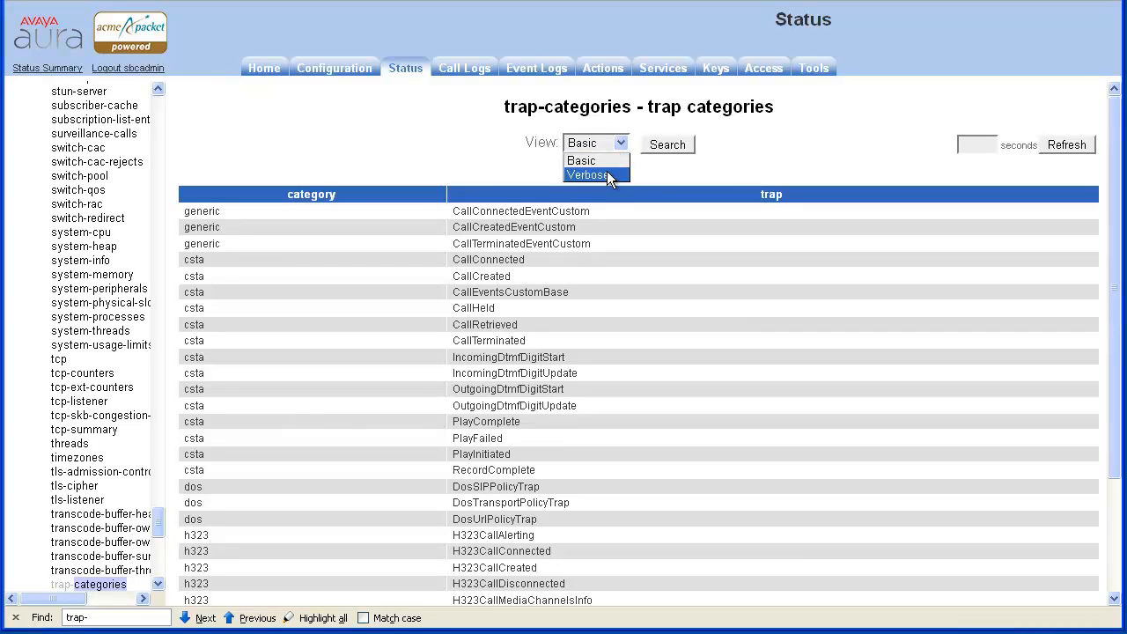
{"action": "left_click", "coordinate": [588, 174]}
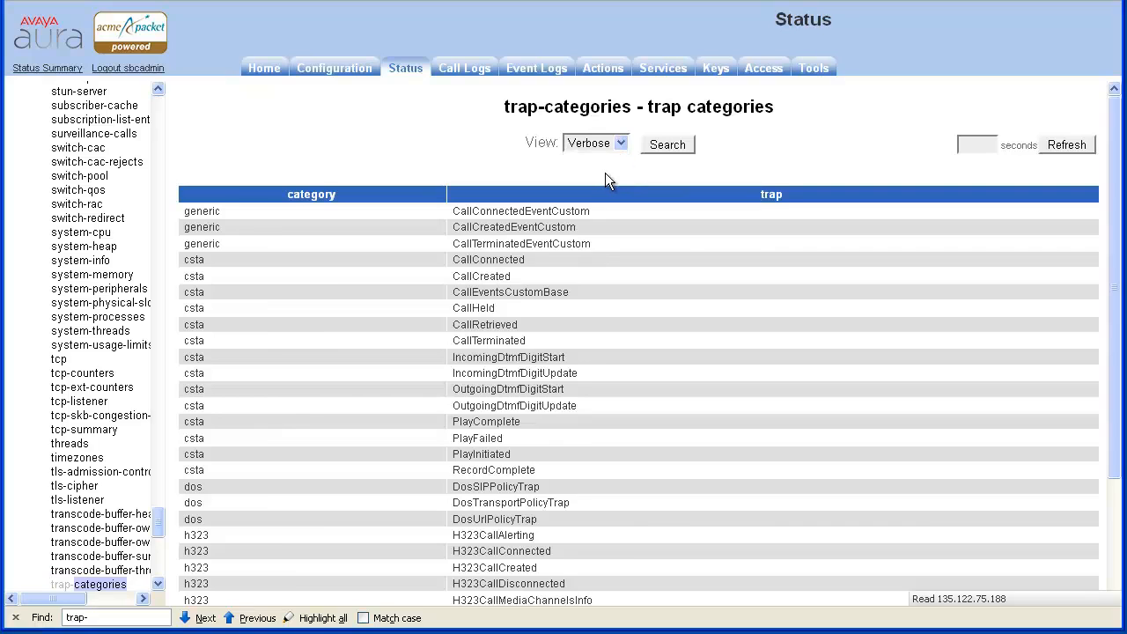
{"action": "left_click", "coordinate": [667, 144]}
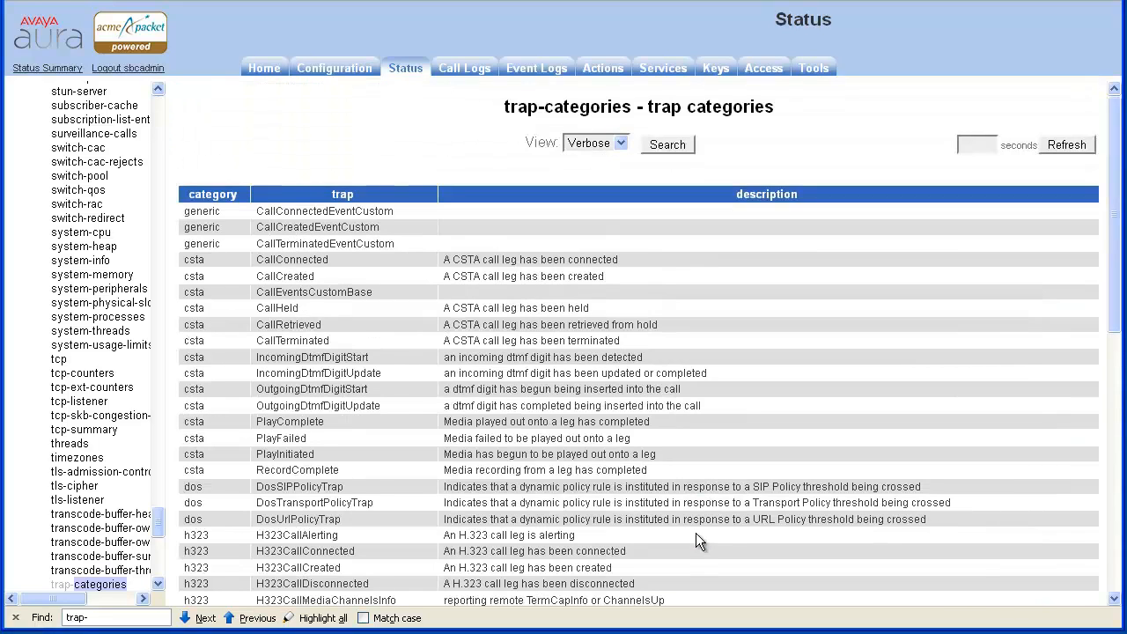
{"action": "scroll", "scroll_direction": "down", "scroll_amount": 3}
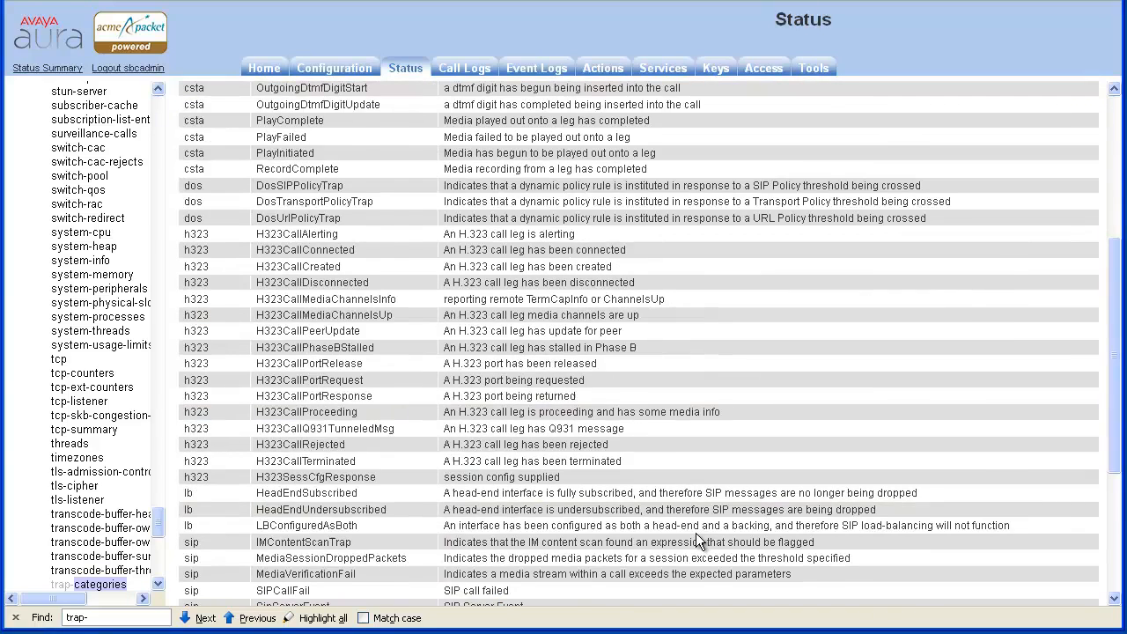
{"action": "scroll", "scroll_direction": "down", "scroll_amount": 3}
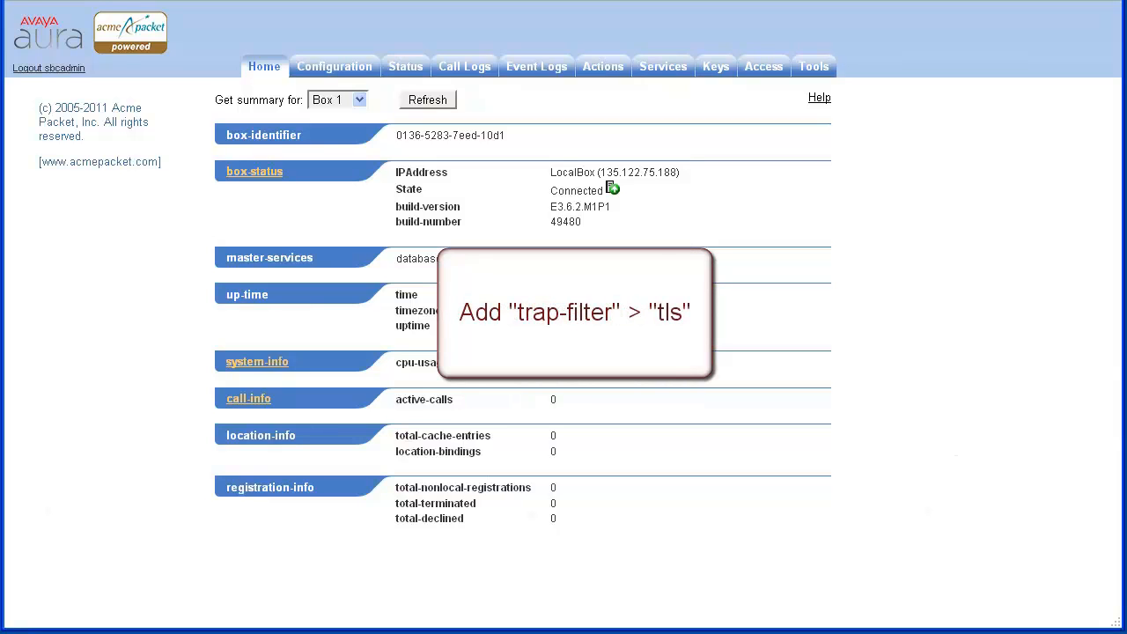
- Leave the Home page for the Configuration tab and wait for the cluster tree to load
{"action": "left_click", "coordinate": [428, 99]}
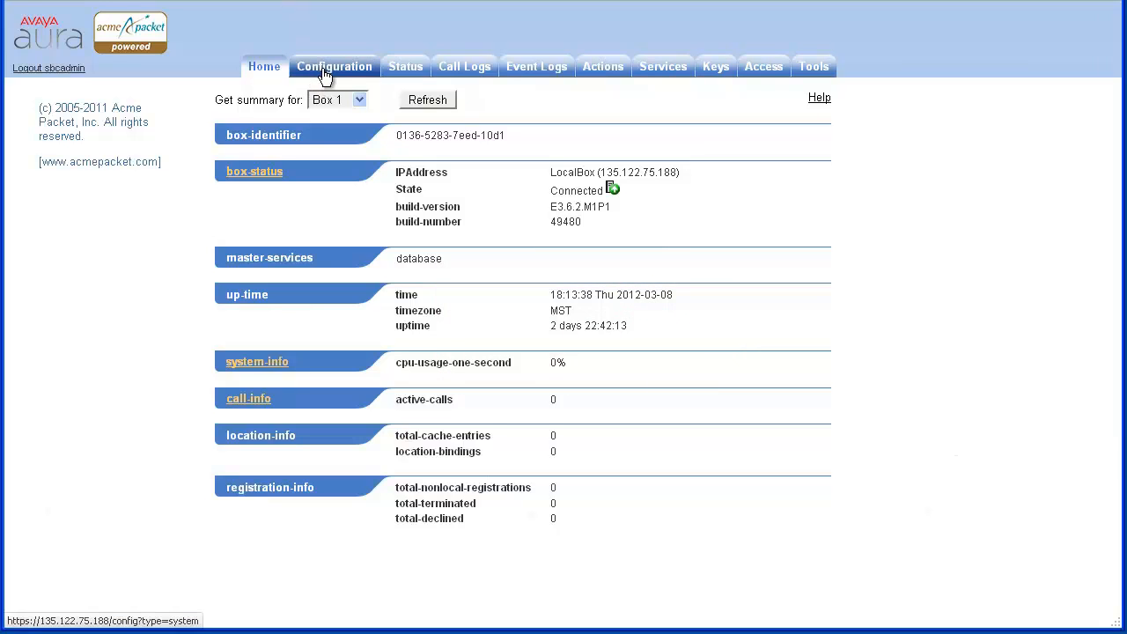
{"action": "left_click", "coordinate": [334, 66]}
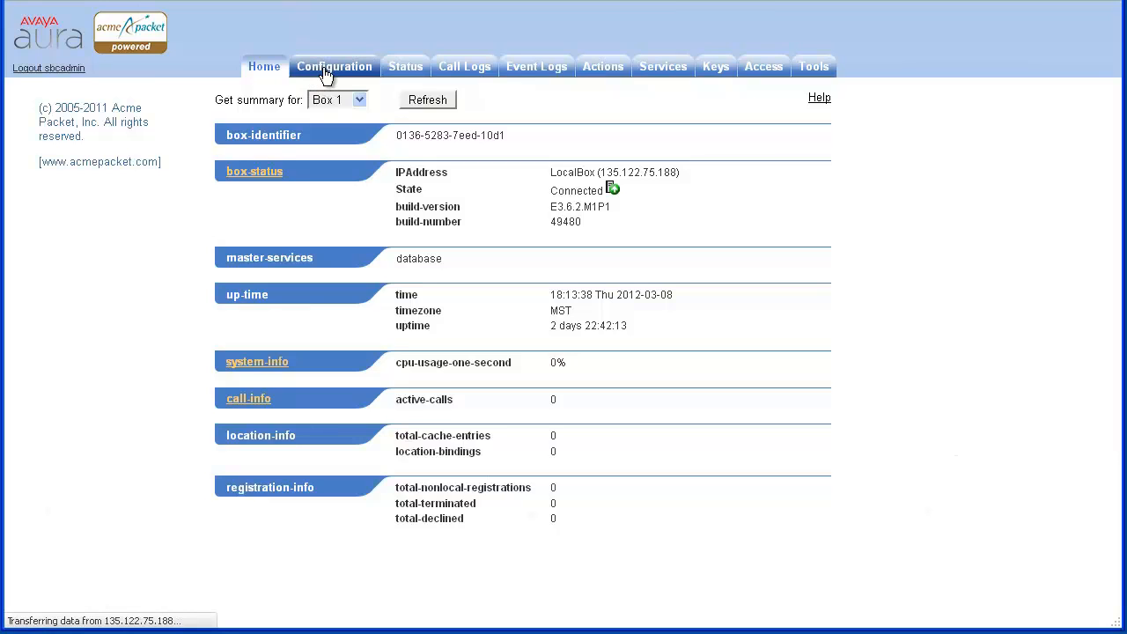
{"action": "left_click", "coordinate": [334, 66]}
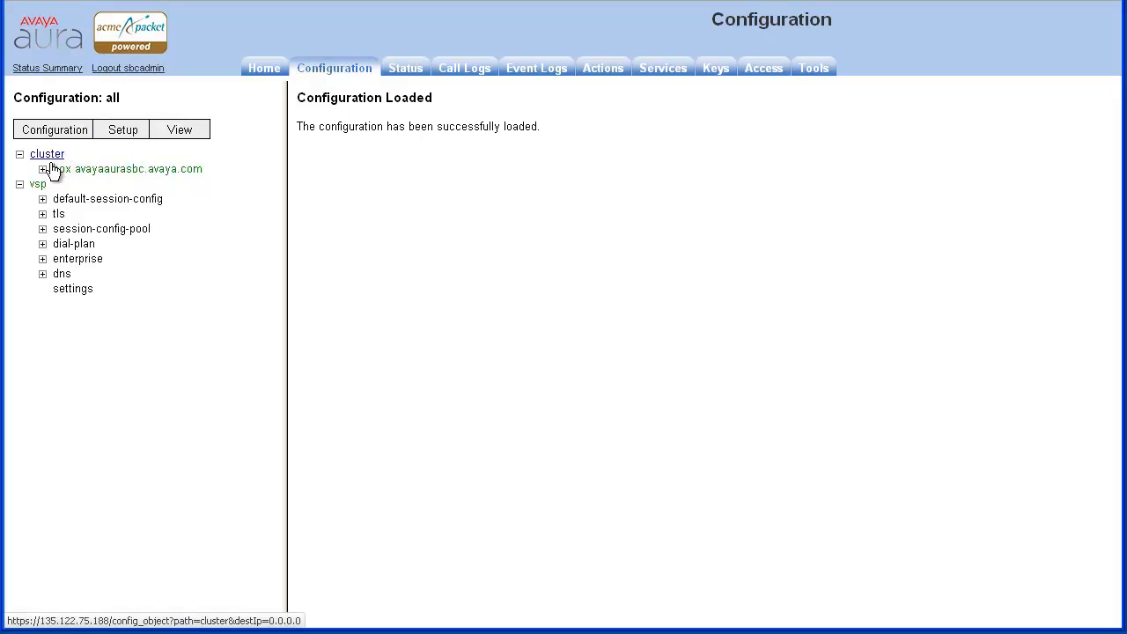
- Expand the box, interface eth0 and ip inside branches, then select snmp
{"action": "left_click", "coordinate": [43, 168]}
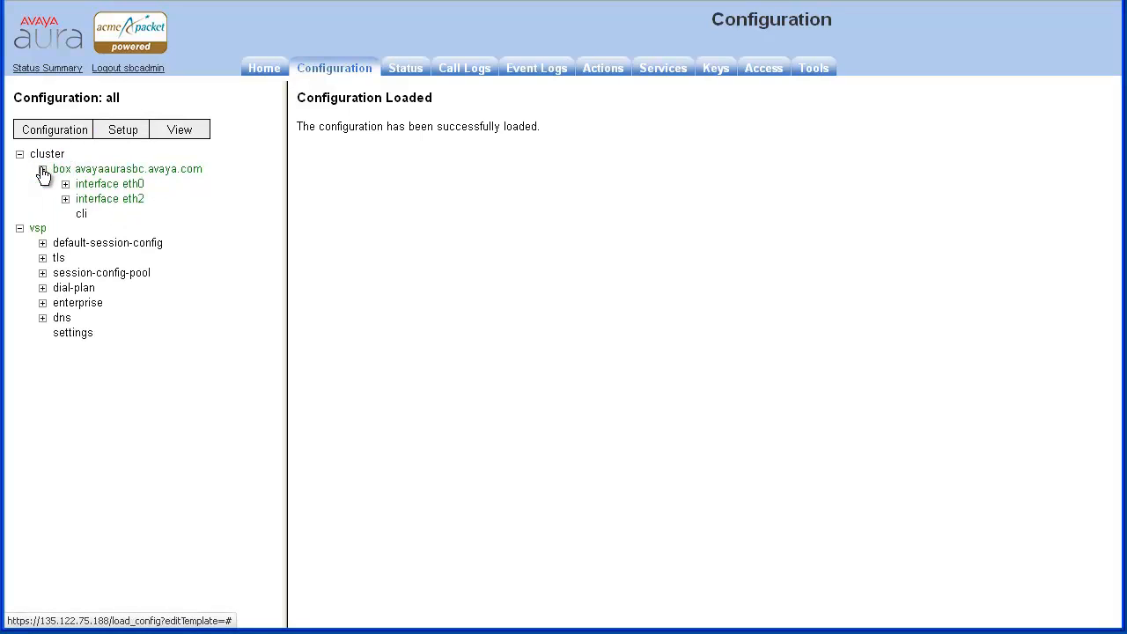
{"action": "left_click", "coordinate": [42, 169]}
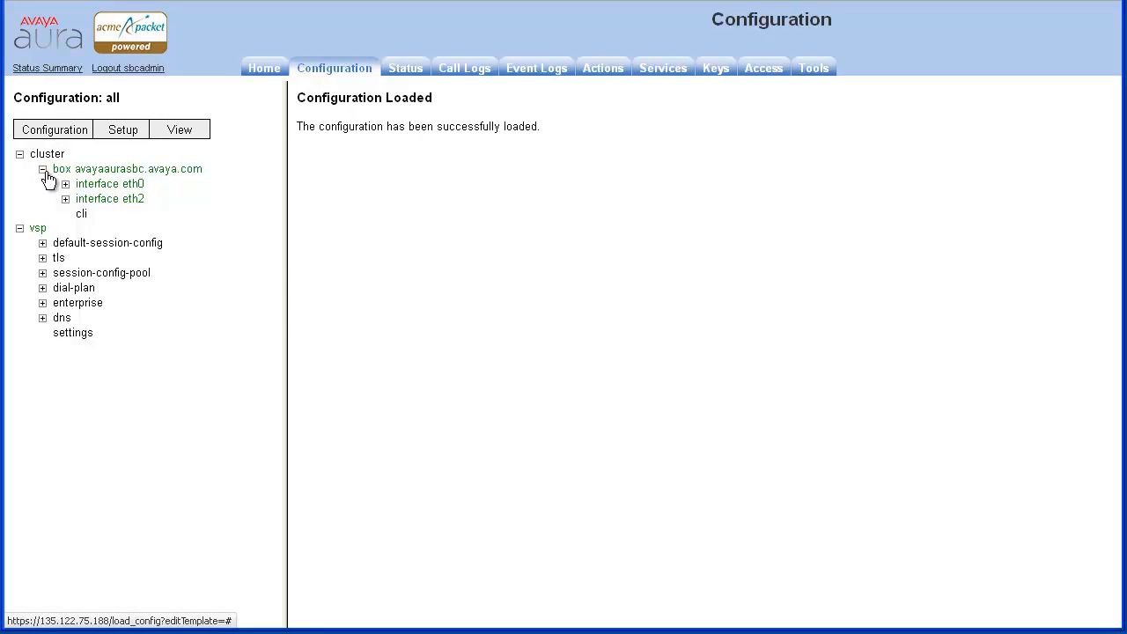
{"action": "left_click", "coordinate": [64, 183]}
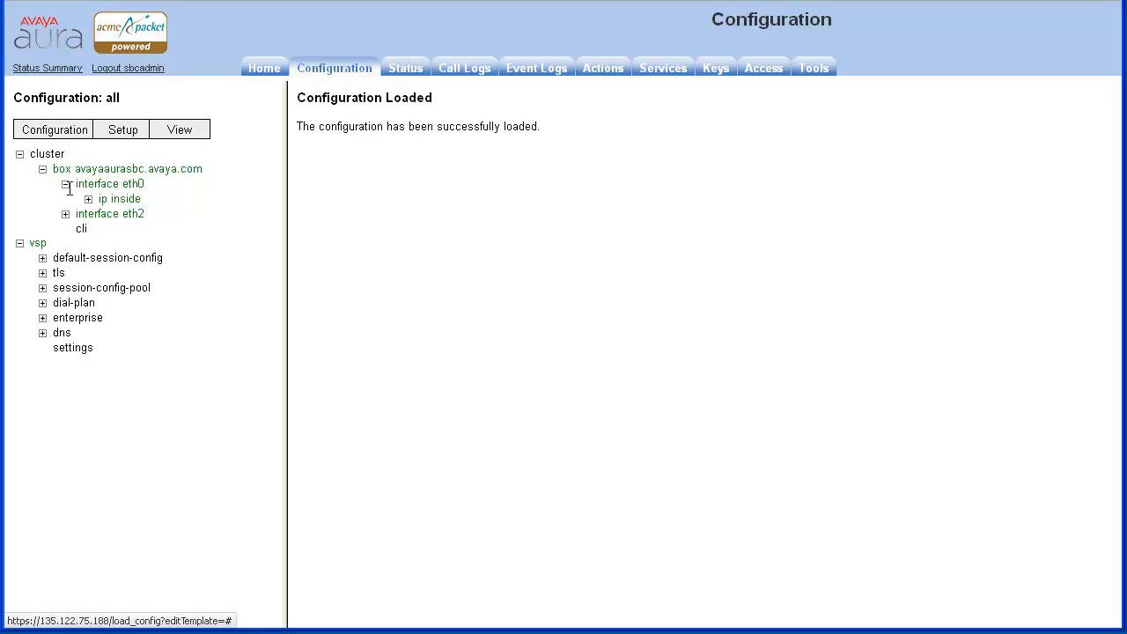
{"action": "left_click", "coordinate": [88, 198]}
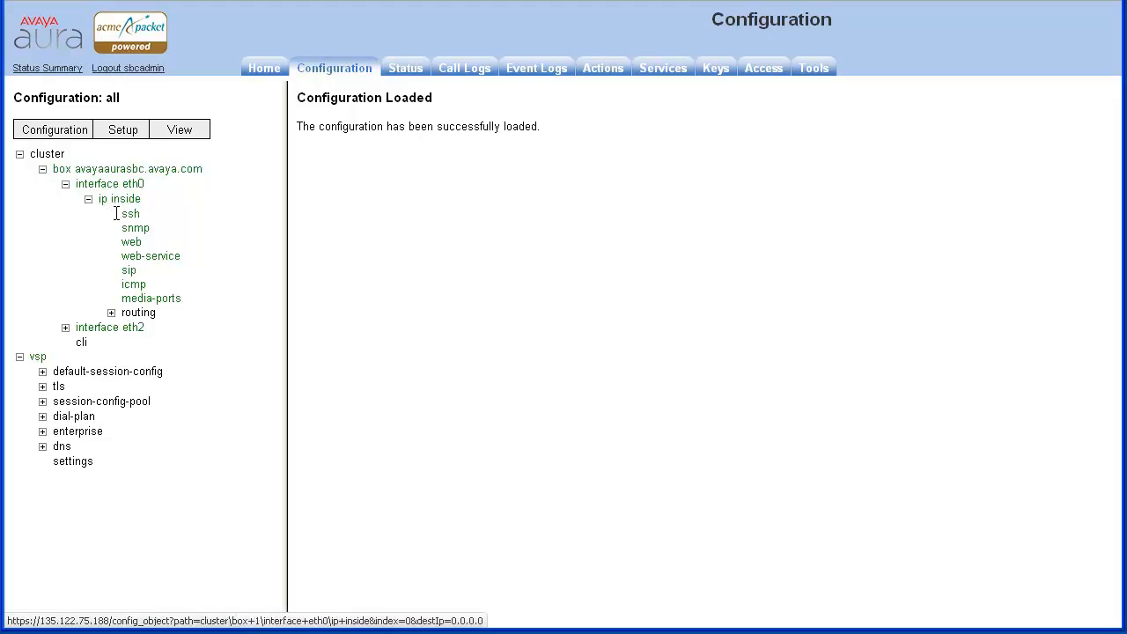
{"action": "left_click", "coordinate": [135, 228]}
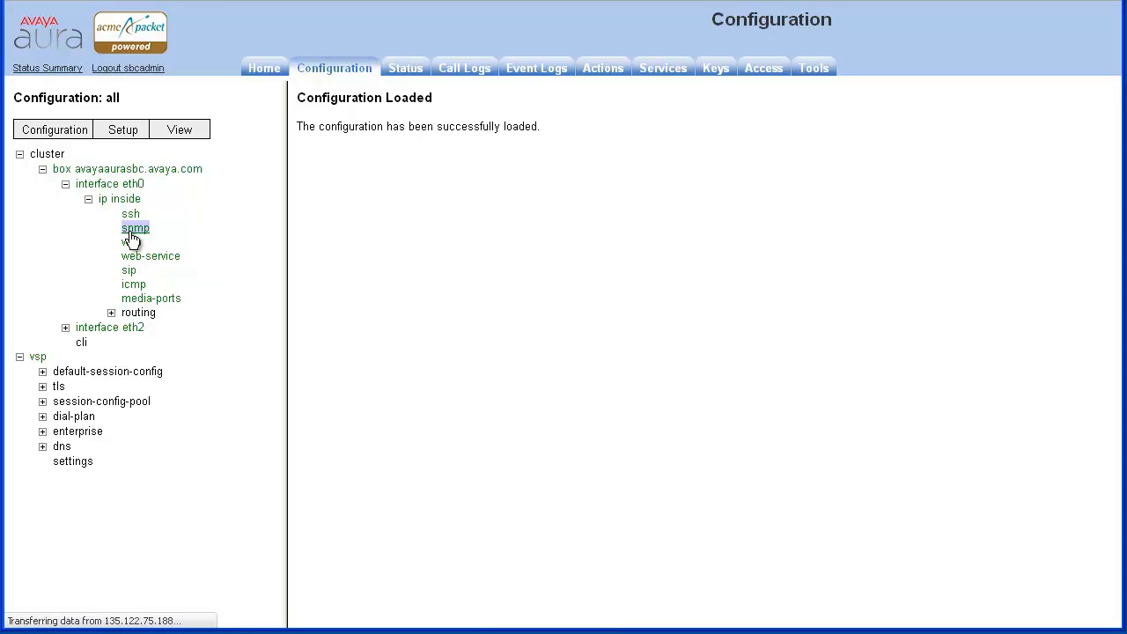
- Open eth0's snmp settings and edit the trap-filter list (generic, dos, sip, system)
{"action": "left_click", "coordinate": [135, 228]}
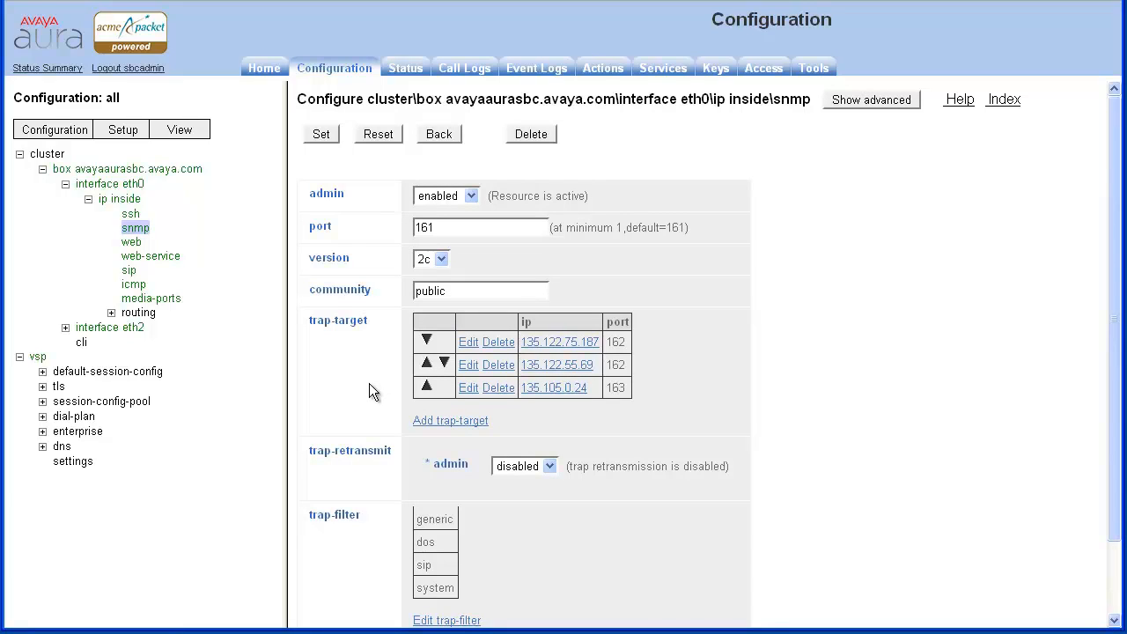
{"action": "scroll", "scroll_direction": "down", "scroll_amount": 3}
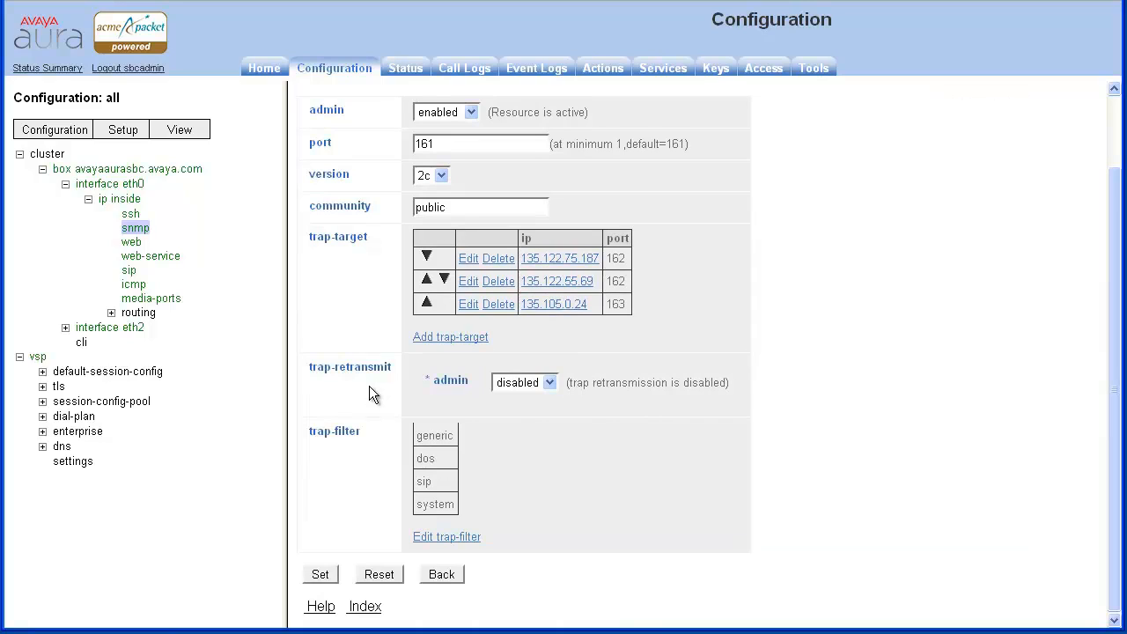
{"action": "mouse_move", "coordinate": [396, 532]}
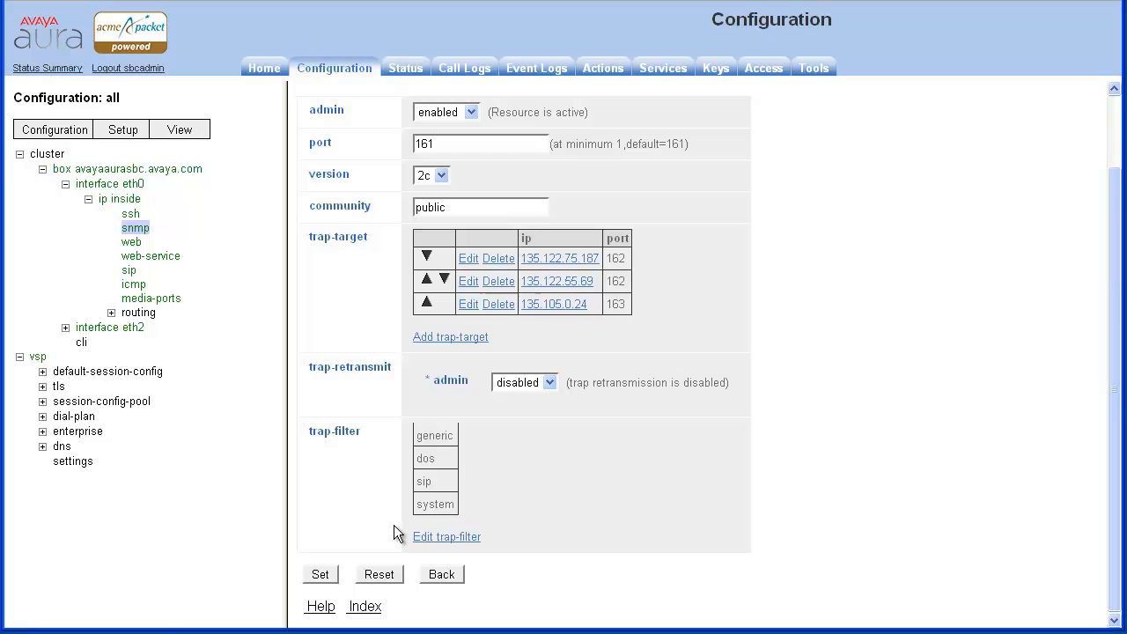
{"action": "mouse_move", "coordinate": [447, 537]}
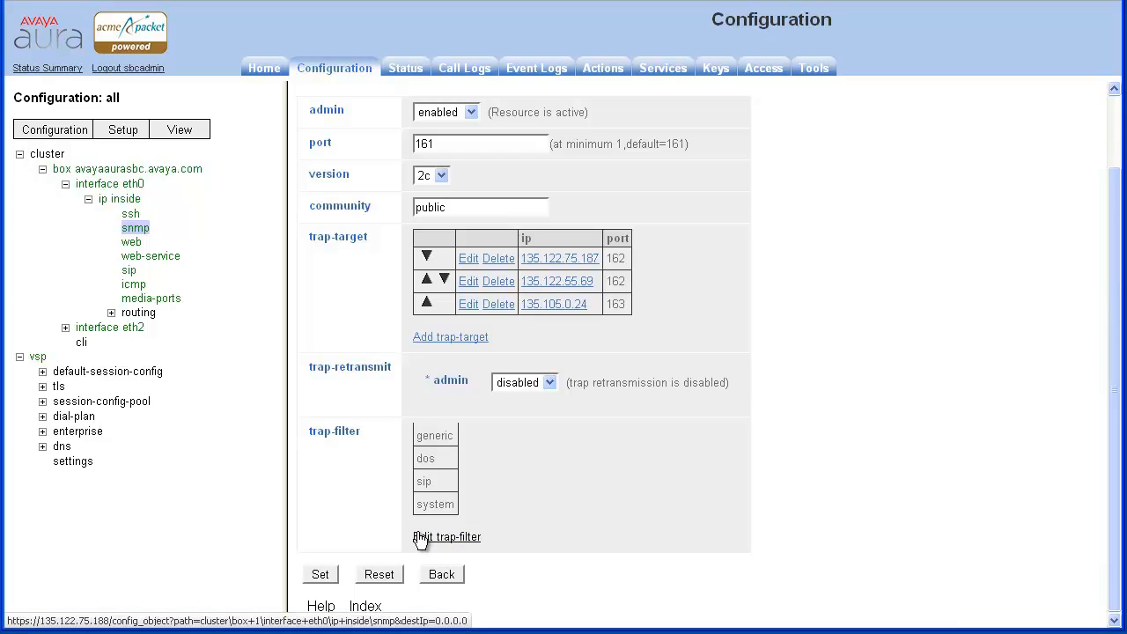
{"action": "left_click", "coordinate": [447, 537]}
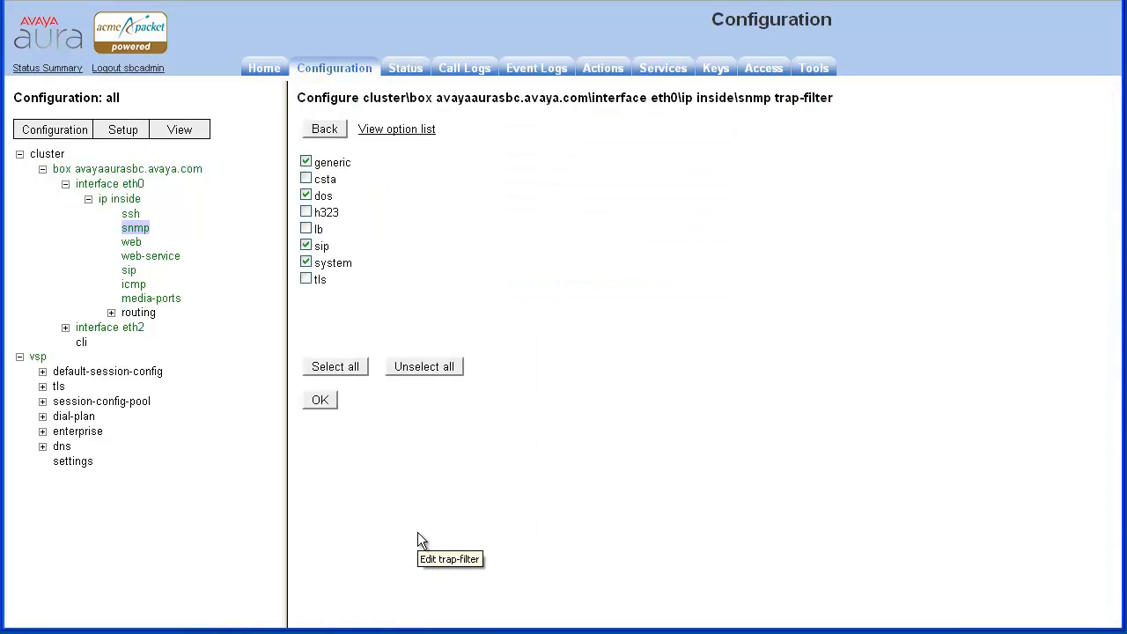
{"action": "mouse_move", "coordinate": [419, 494]}
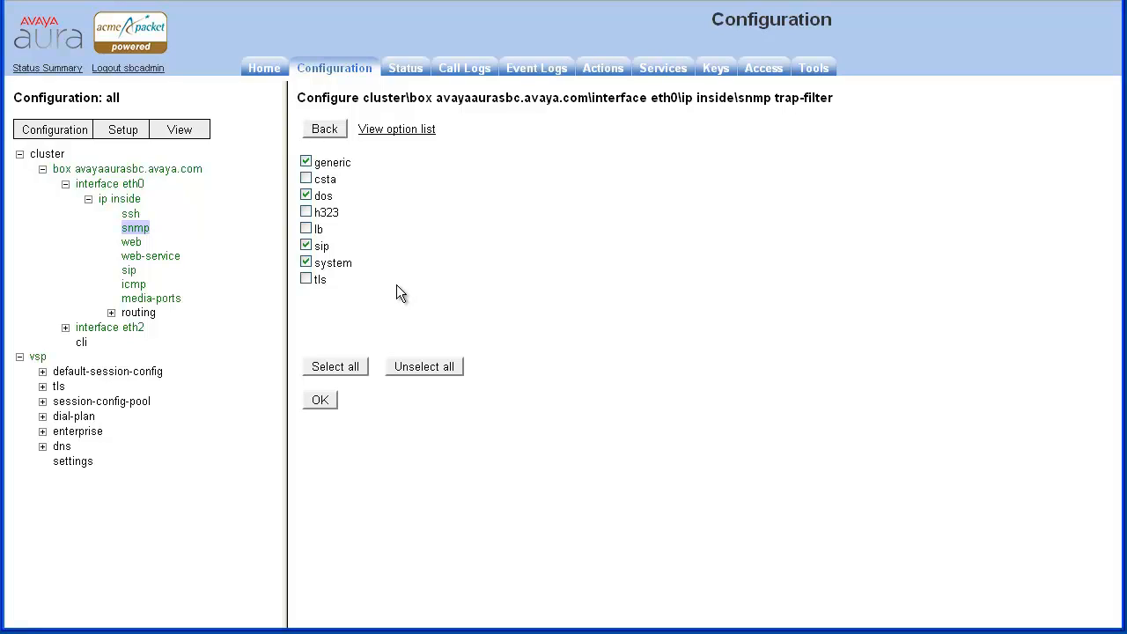
- Tick tls in the trap-filter checklist and confirm with OK
{"action": "left_click", "coordinate": [306, 279]}
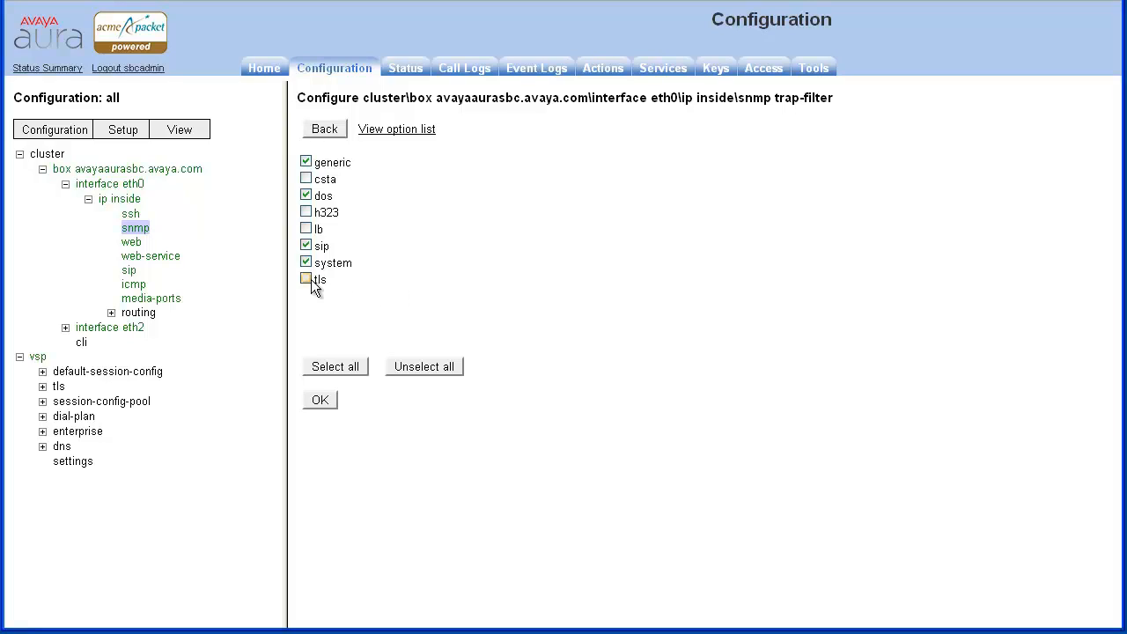
{"action": "left_click", "coordinate": [306, 279]}
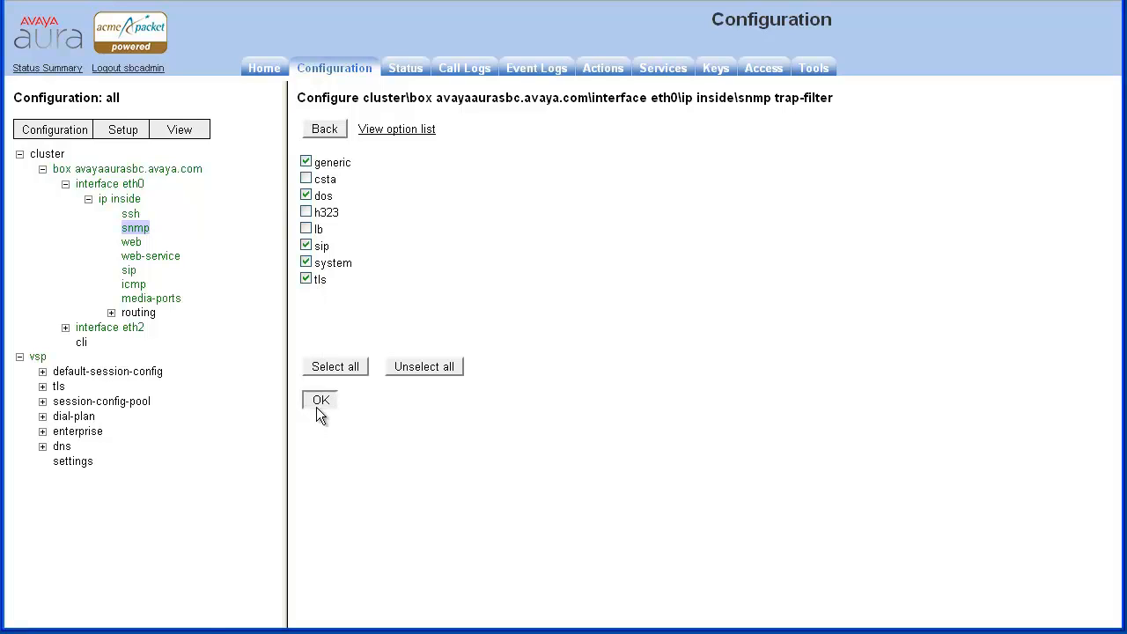
{"action": "left_click", "coordinate": [320, 400]}
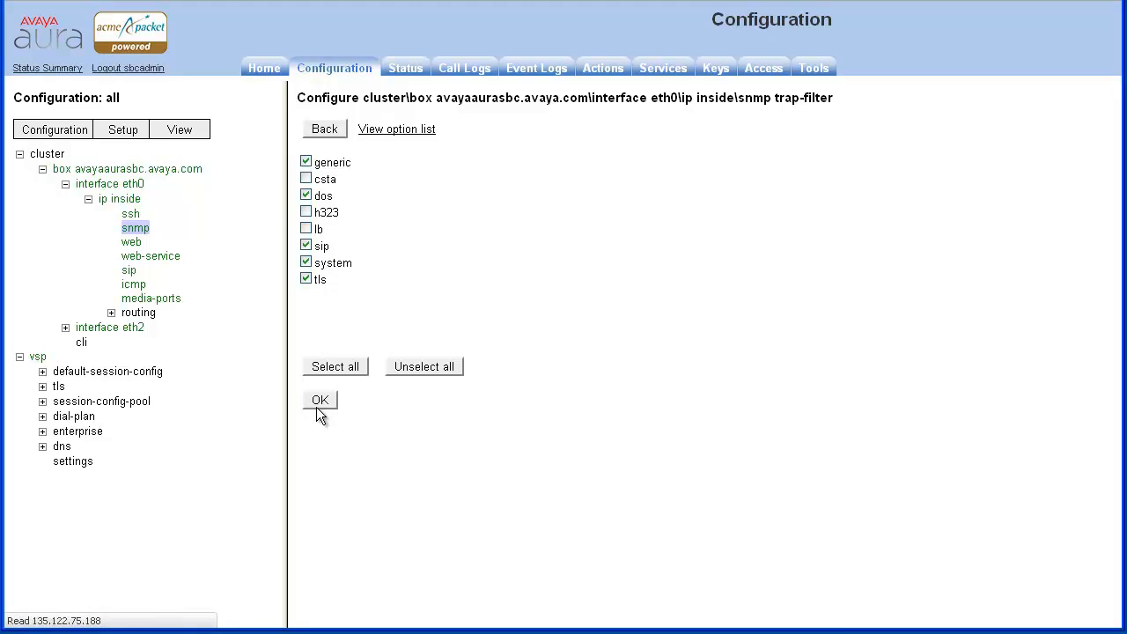
{"action": "left_click", "coordinate": [319, 399]}
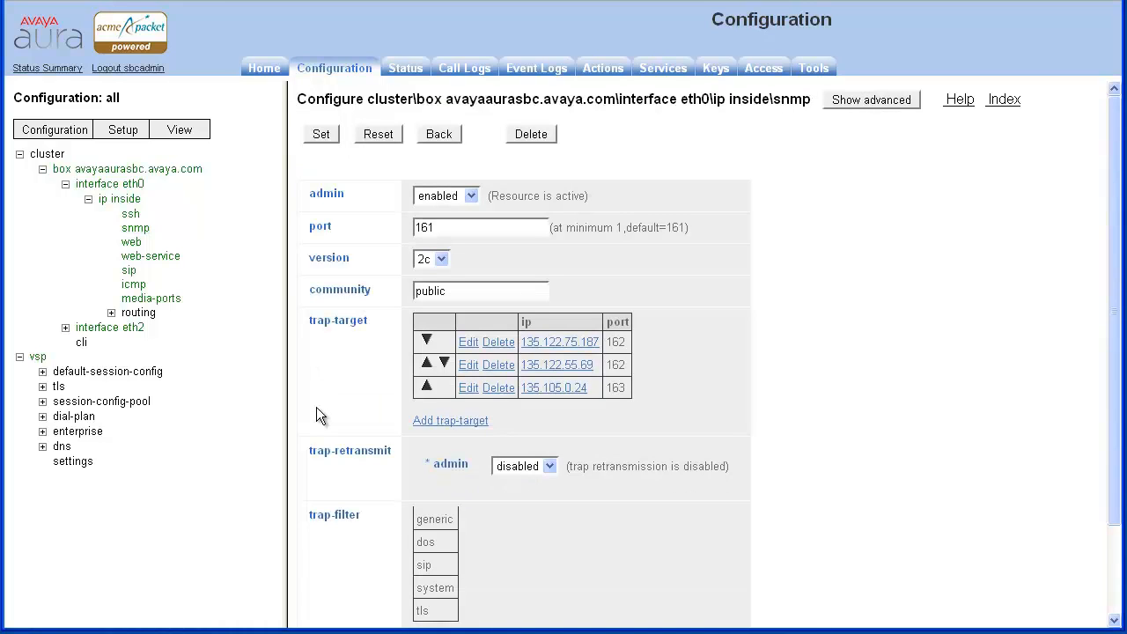
- Run Update and save configuration and confirm both the update and save dialogs
{"action": "scroll", "scroll_direction": "down", "scroll_amount": 3}
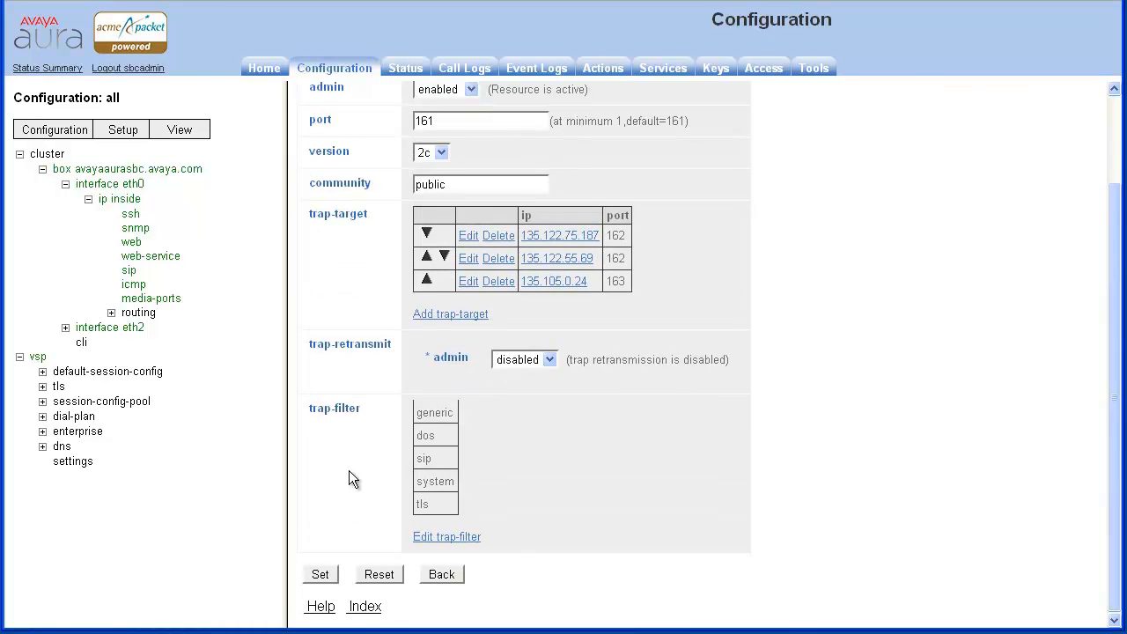
{"action": "mouse_move", "coordinate": [390, 507]}
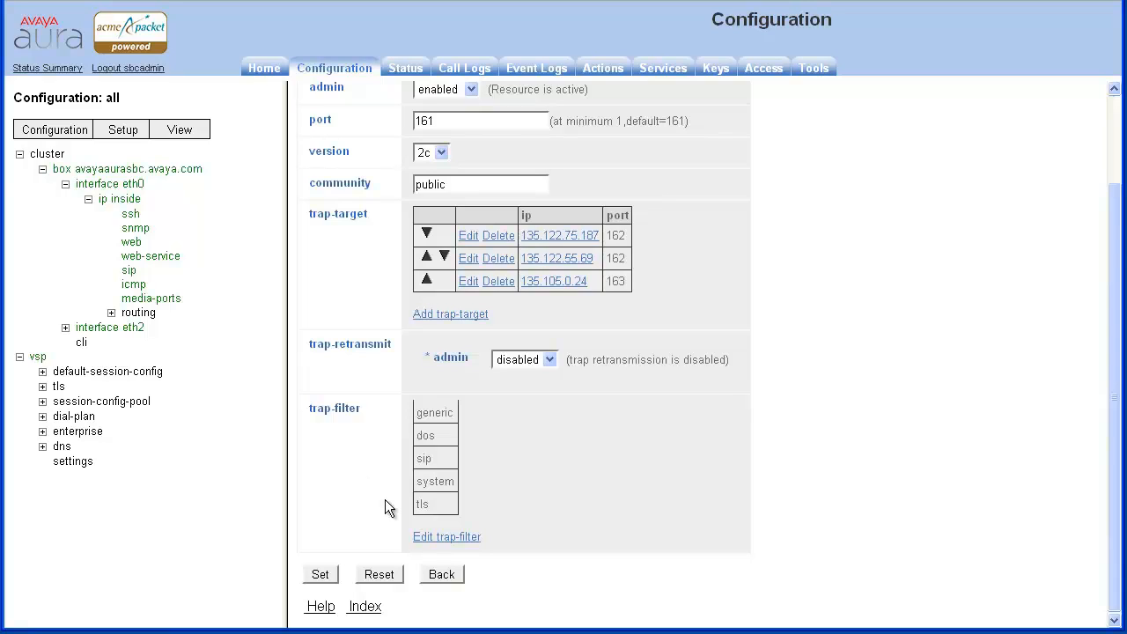
{"action": "mouse_move", "coordinate": [161, 291]}
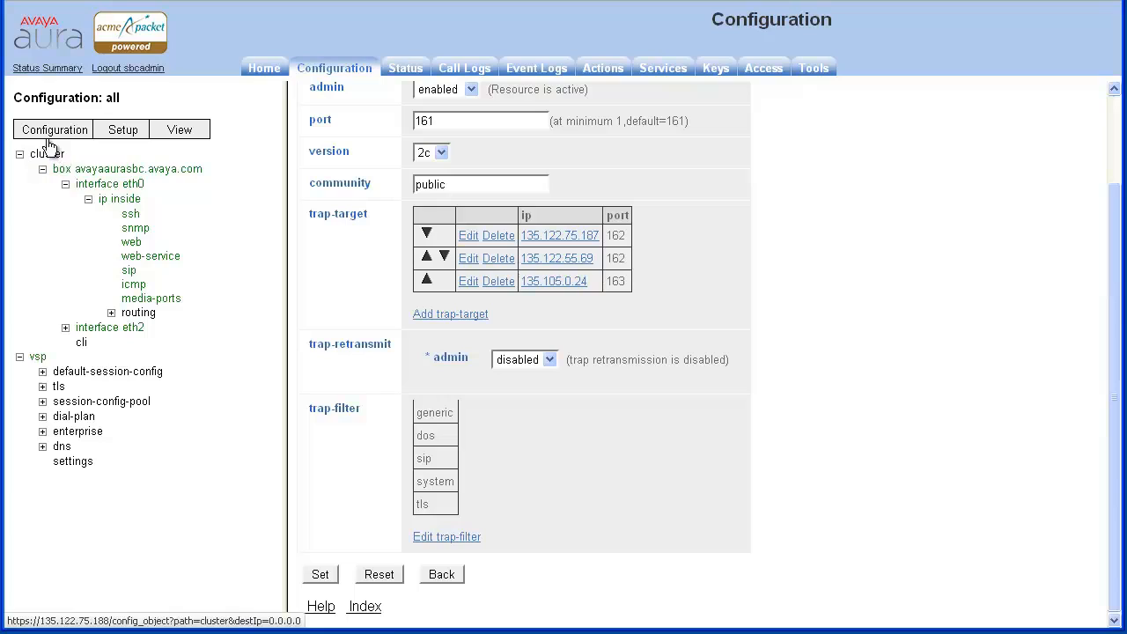
{"action": "left_click", "coordinate": [53, 130]}
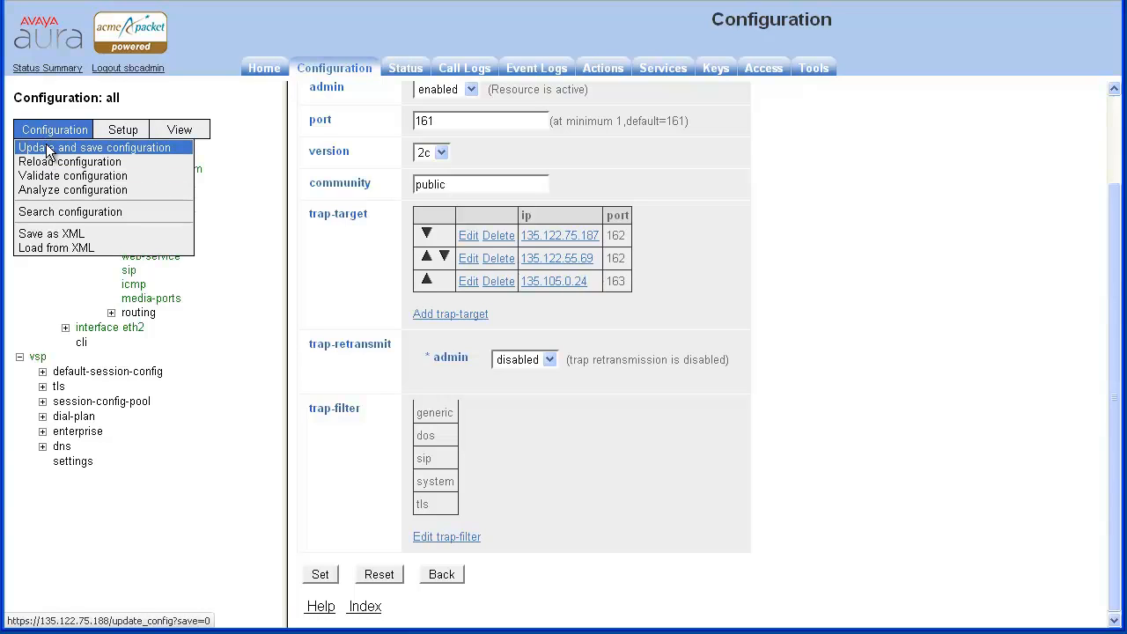
{"action": "left_click", "coordinate": [94, 147]}
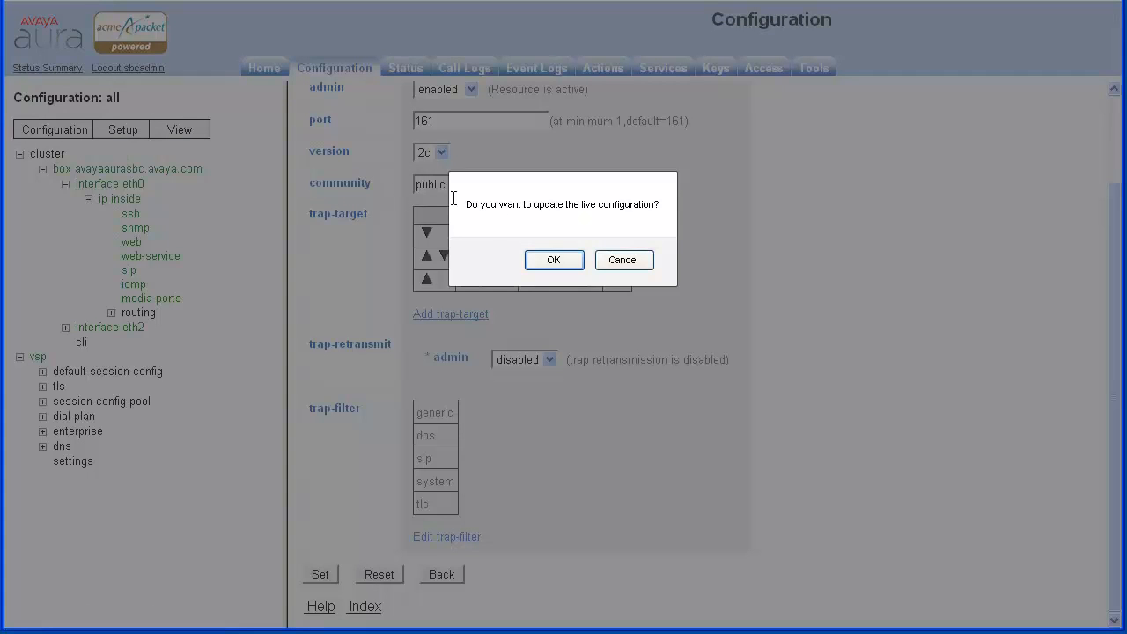
{"action": "left_click", "coordinate": [554, 260]}
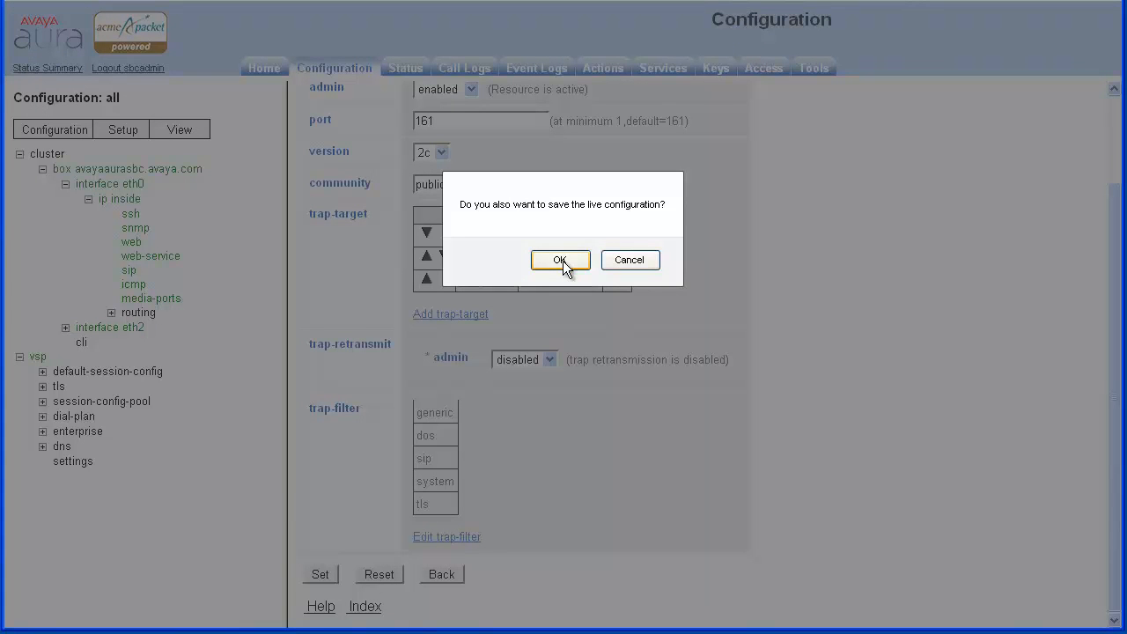
{"action": "left_click", "coordinate": [560, 260]}
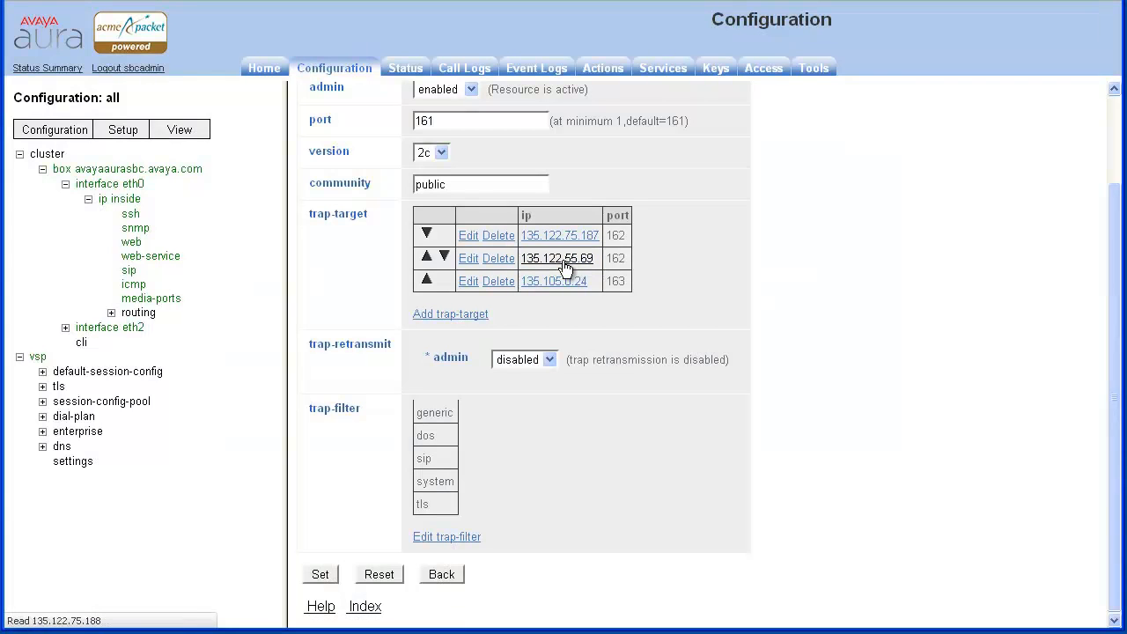
{"action": "left_click", "coordinate": [319, 574]}
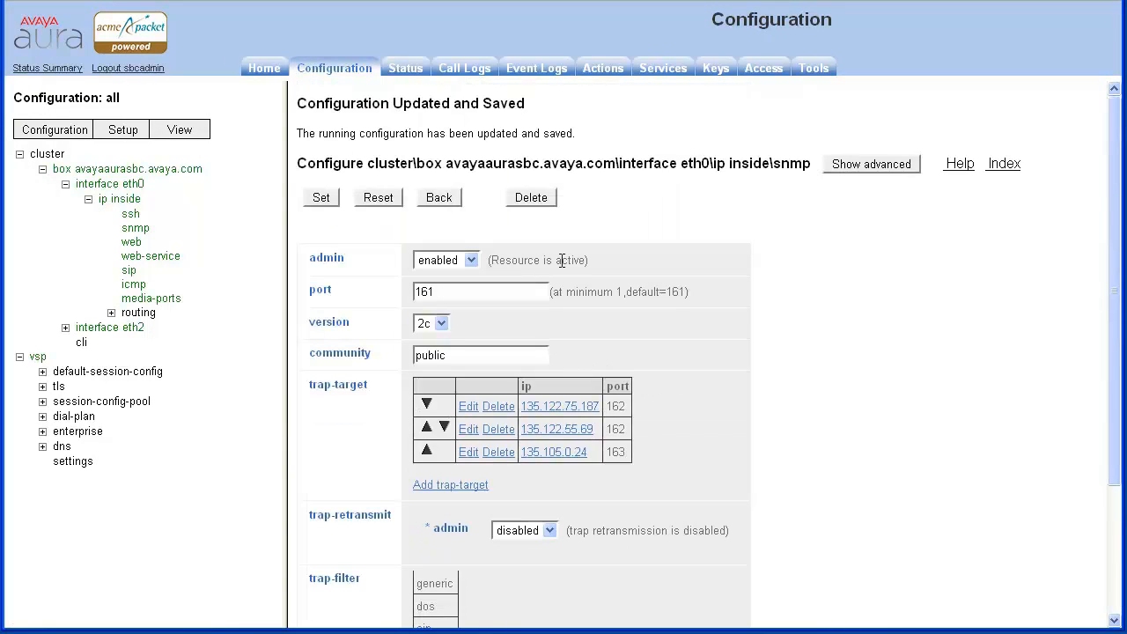
{"action": "mouse_move", "coordinate": [537, 107]}
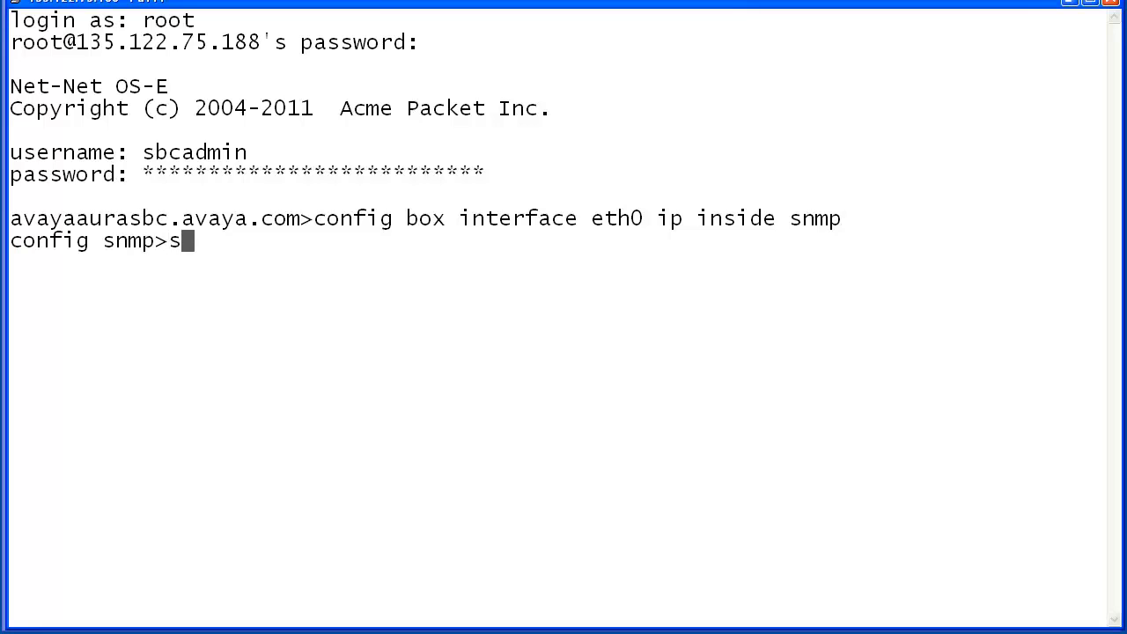
- Run show and page through the full SNMP configuration listing at --More--
{"action": "key", "text": "Return"}
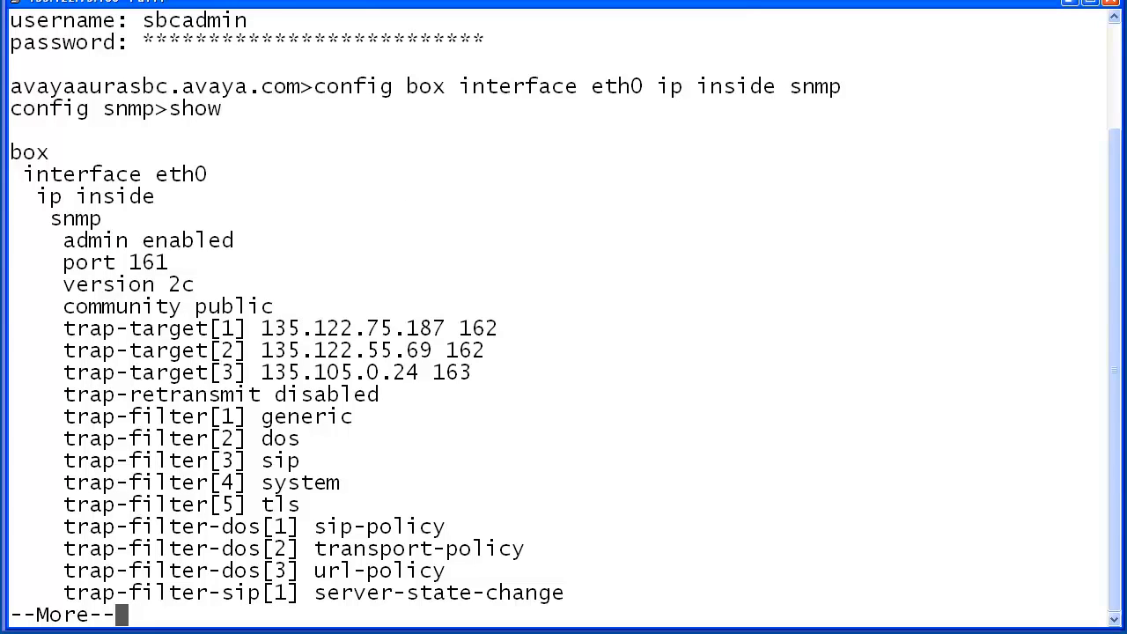
{"action": "key", "text": "space"}
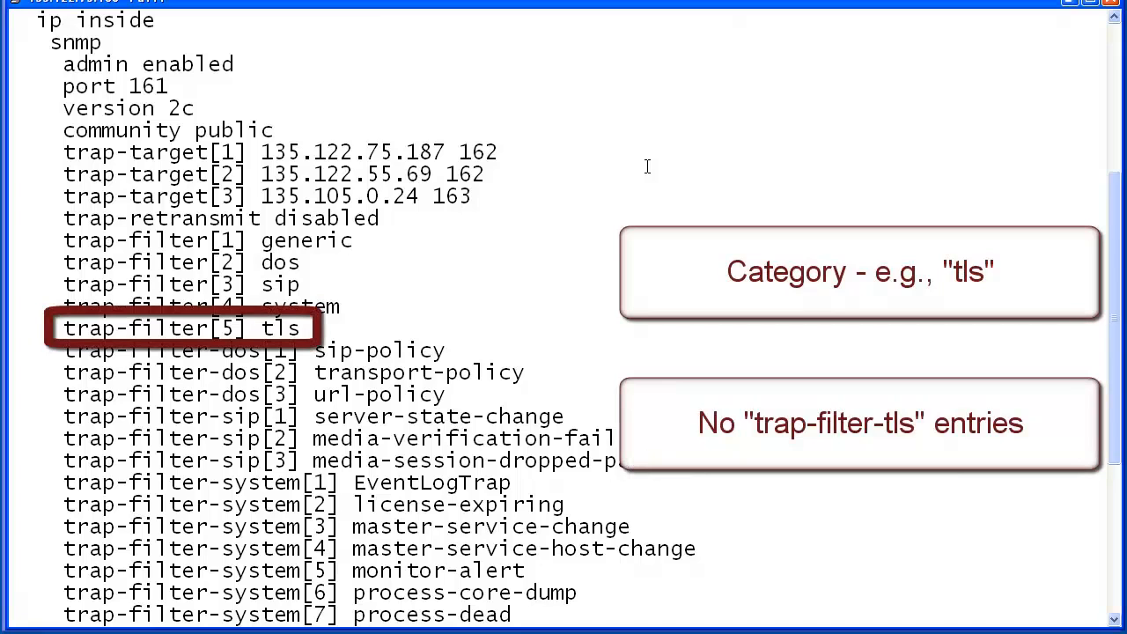
{"action": "scroll", "scroll_direction": "down", "scroll_amount": 3}
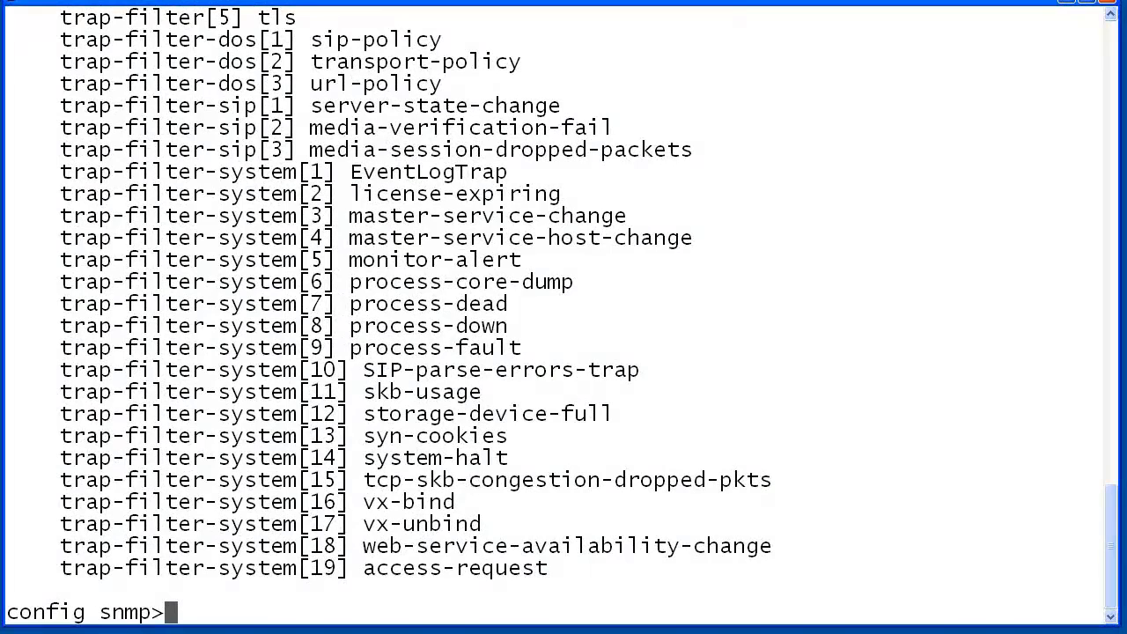
- Set trap-filter-tls to cert-expired, cert-expiring and cert-missing
{"action": "type", "text": "set"}
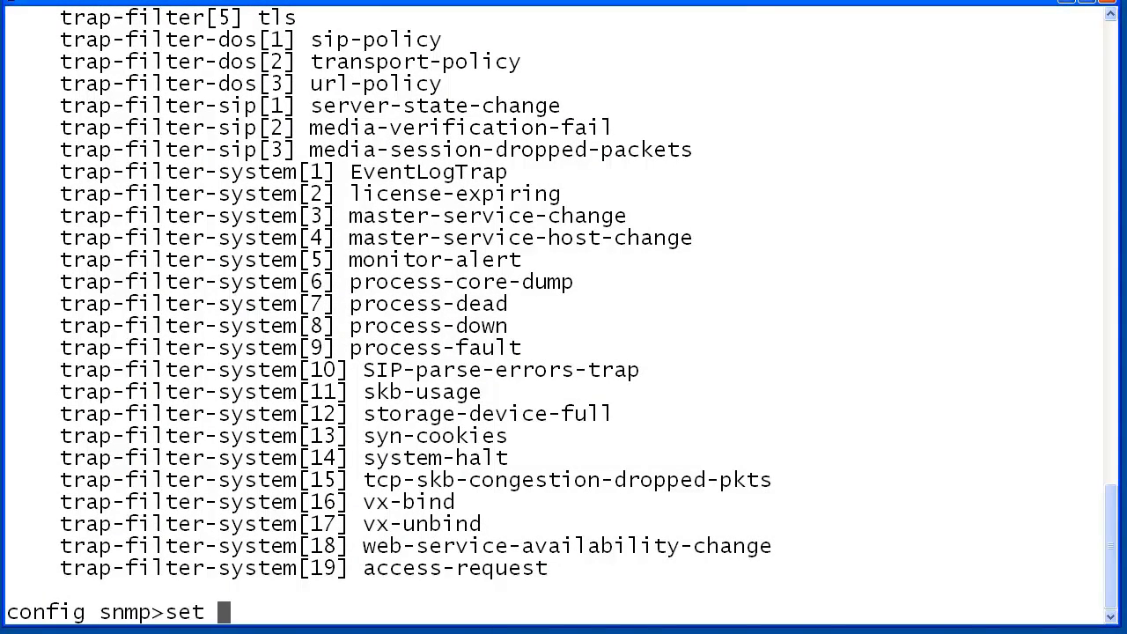
{"action": "type", "text": "trap-filter-tls cert-expired"}
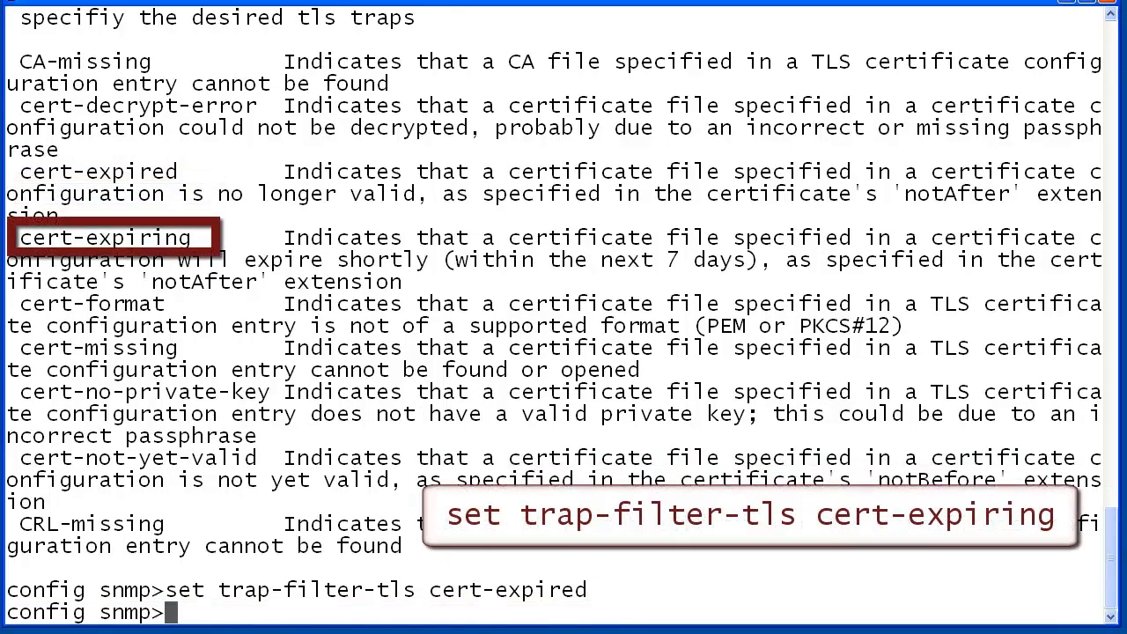
{"action": "type", "text": "set trap-filter-tls cert-expiring"}
{"action": "type", "text": "set trap-filter-tls cert-missing"}
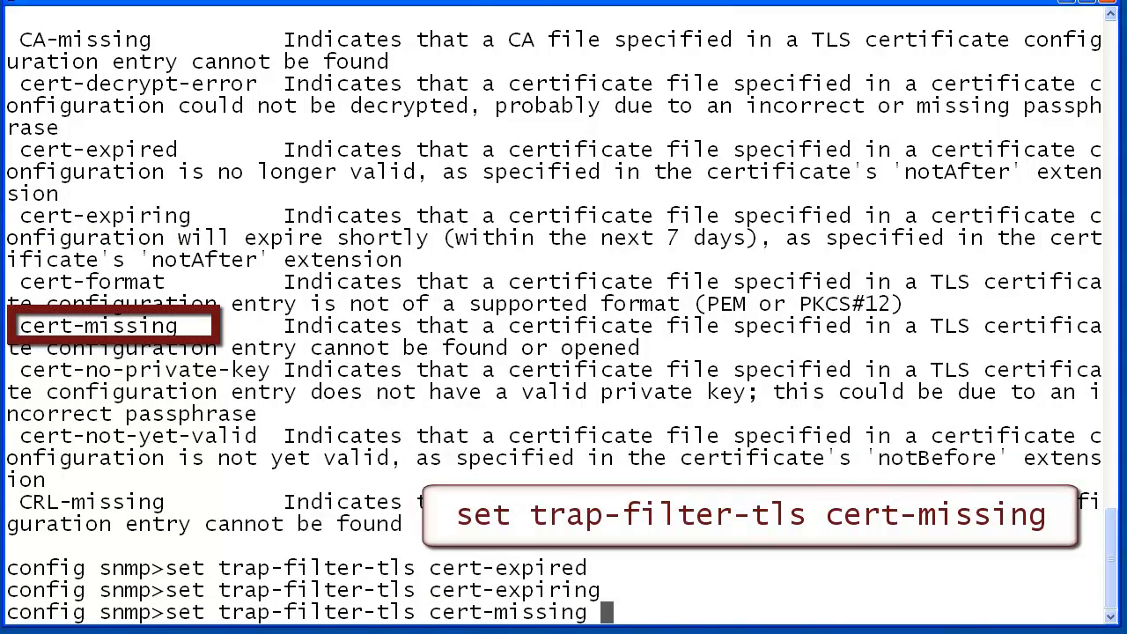
{"action": "key", "text": "Return"}
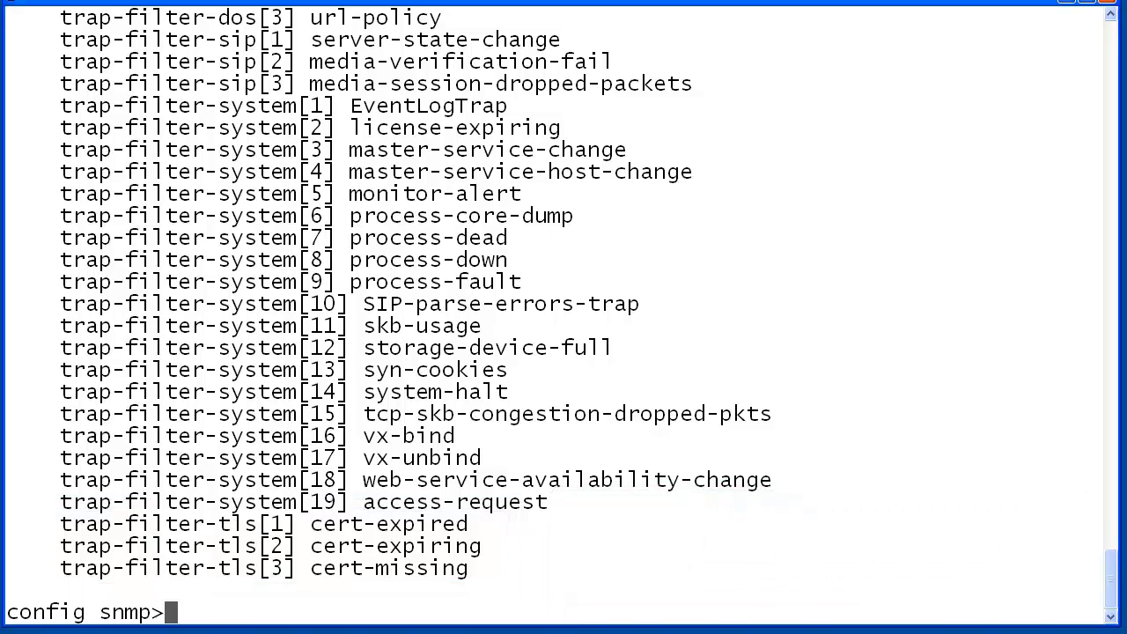
- Commit and save the SNMP configuration with the three TLS certificate trap filters
{"action": "type", "text": "commit"}
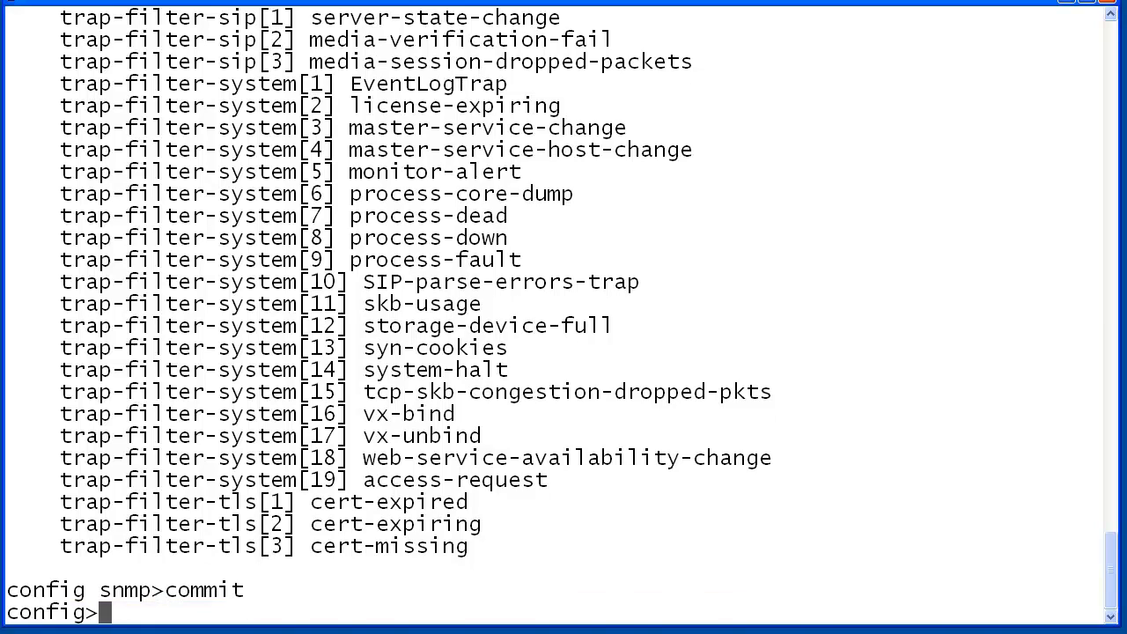
{"action": "type", "text": "save"}
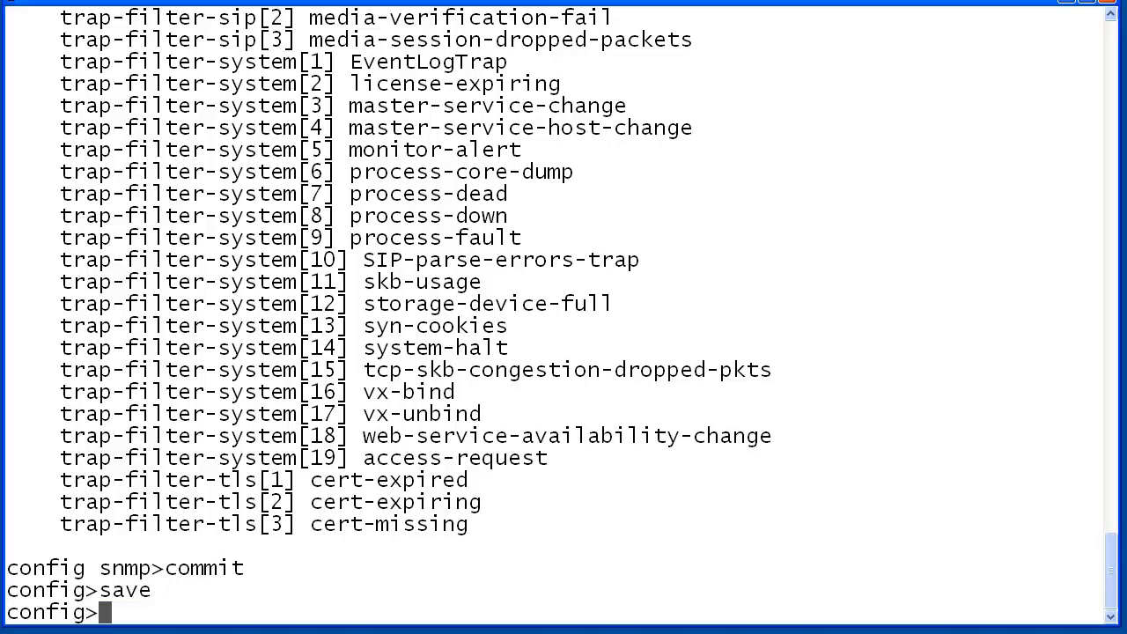